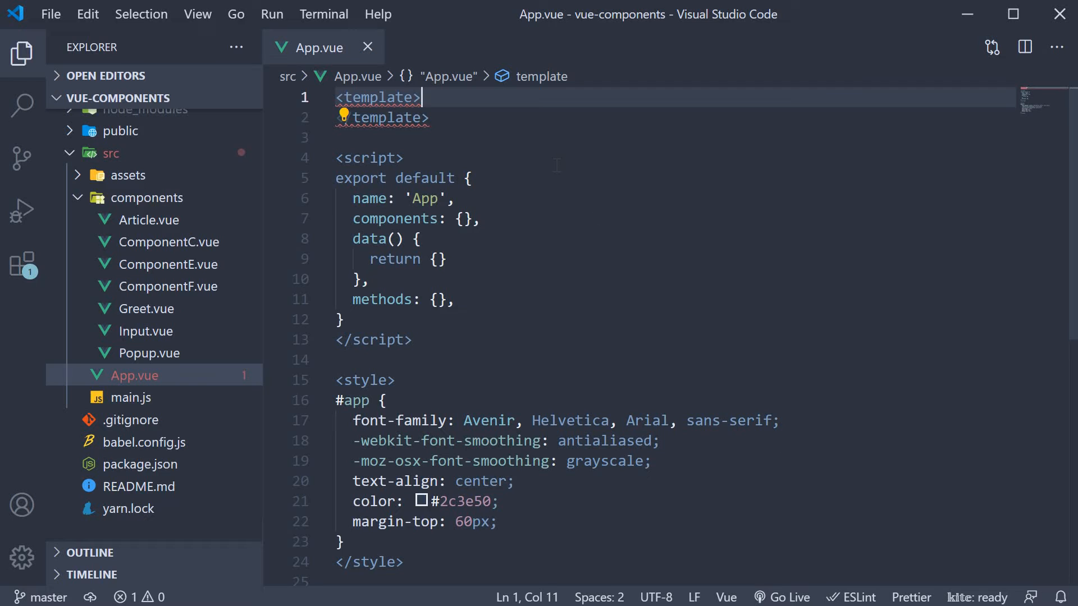
mouse_move(506, 258)
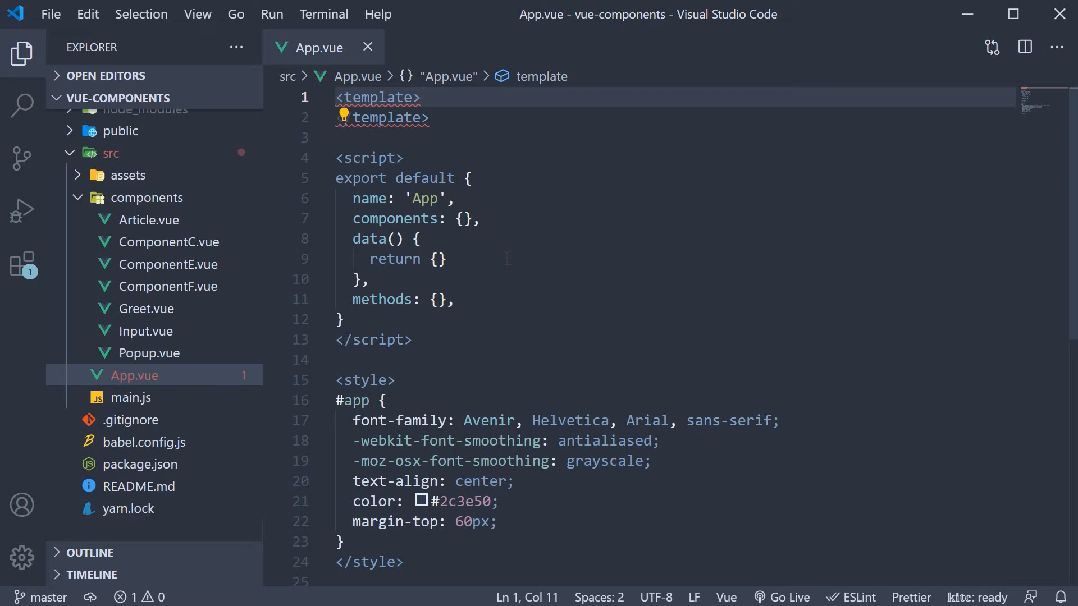
Create a new Card.vue file inside the components folder
left_click(437, 260)
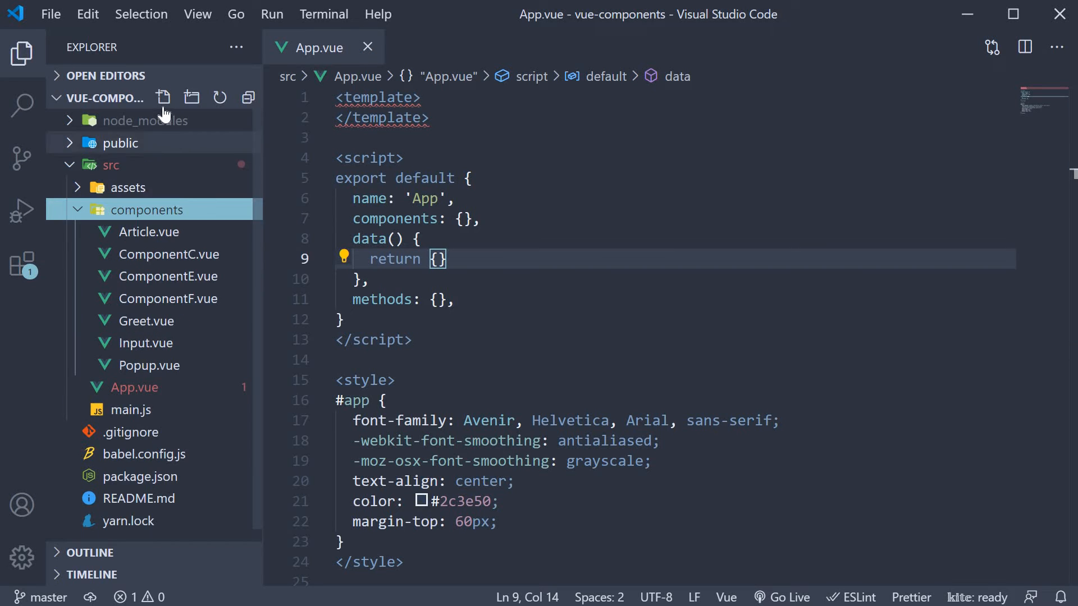
left_click(163, 97)
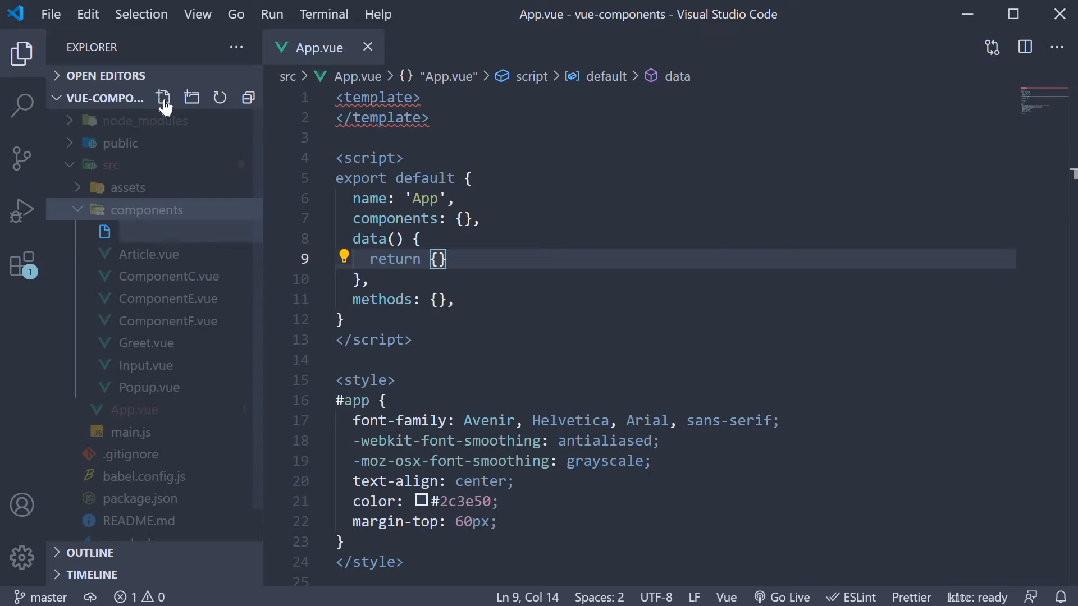
type("Card.v")
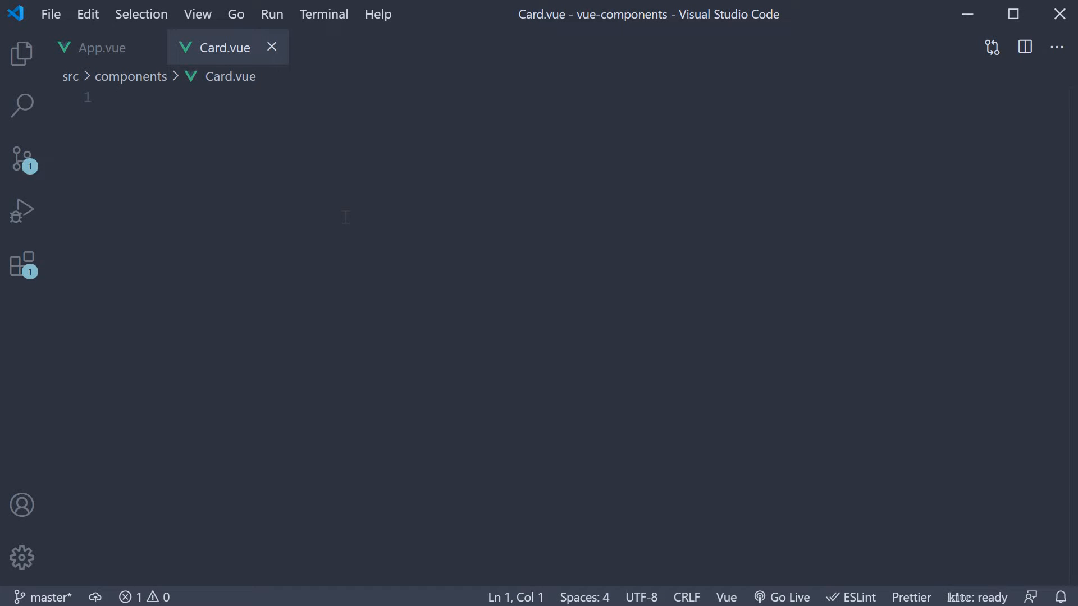
Scaffold Card.vue via the vbase snippet, name it 'Card', and add a card div reading 'Card content'
type("vb")
type("name")
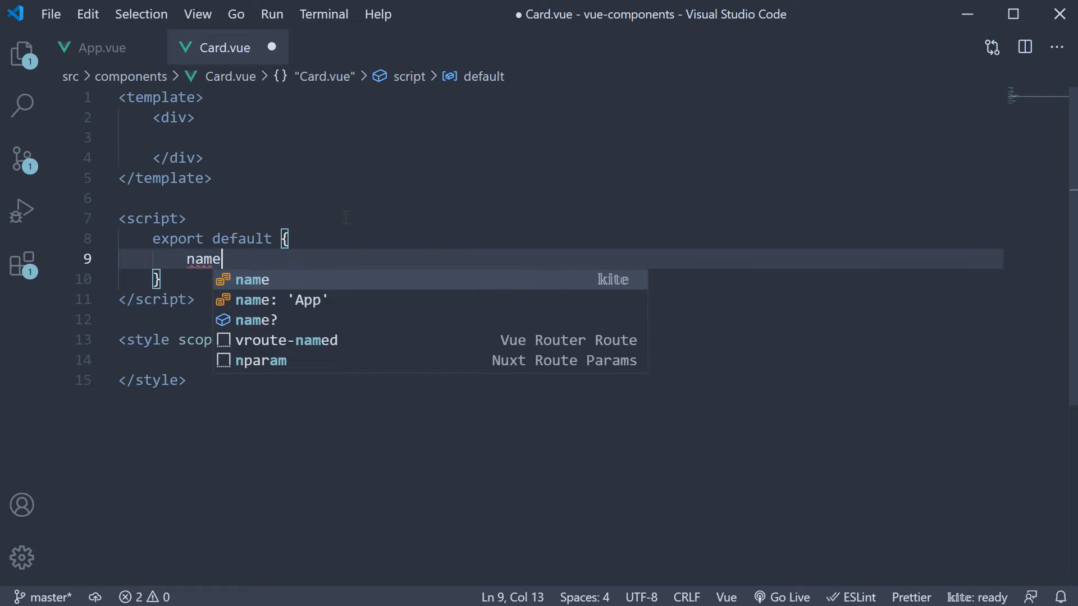
type(": 'Card'")
left_click(561, 117)
type(" class=\"card")
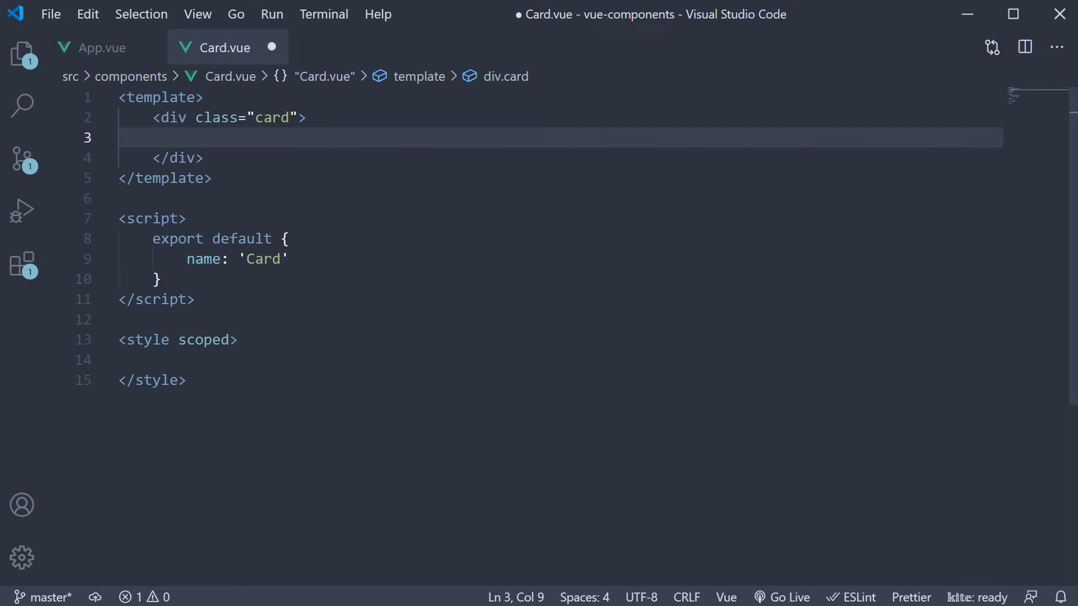
type("Card content</div>")
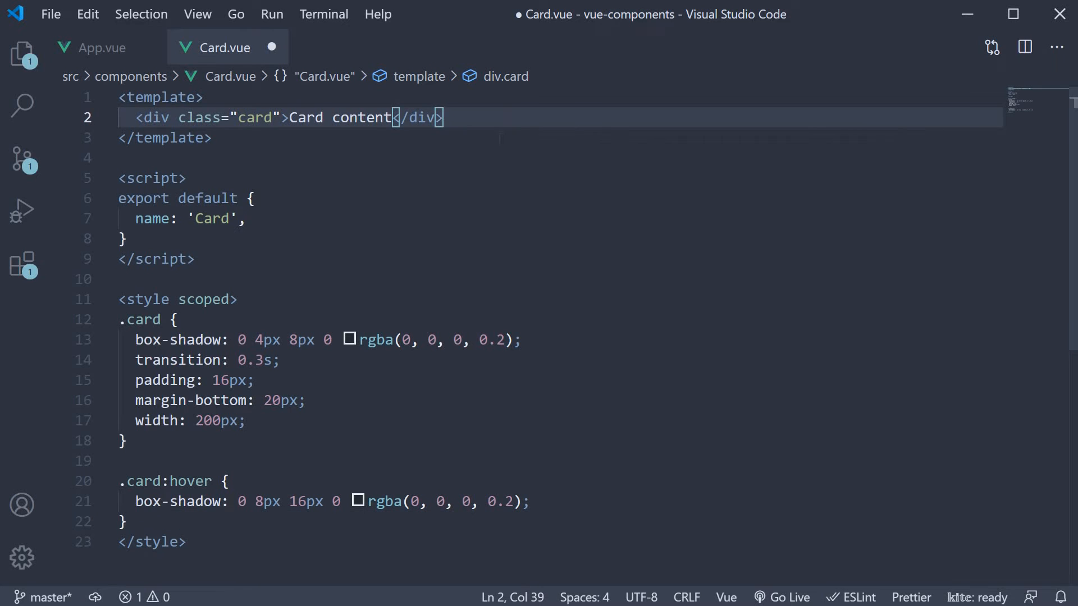
In App.vue, import Card from './components/Card.vue'
left_click(100, 47)
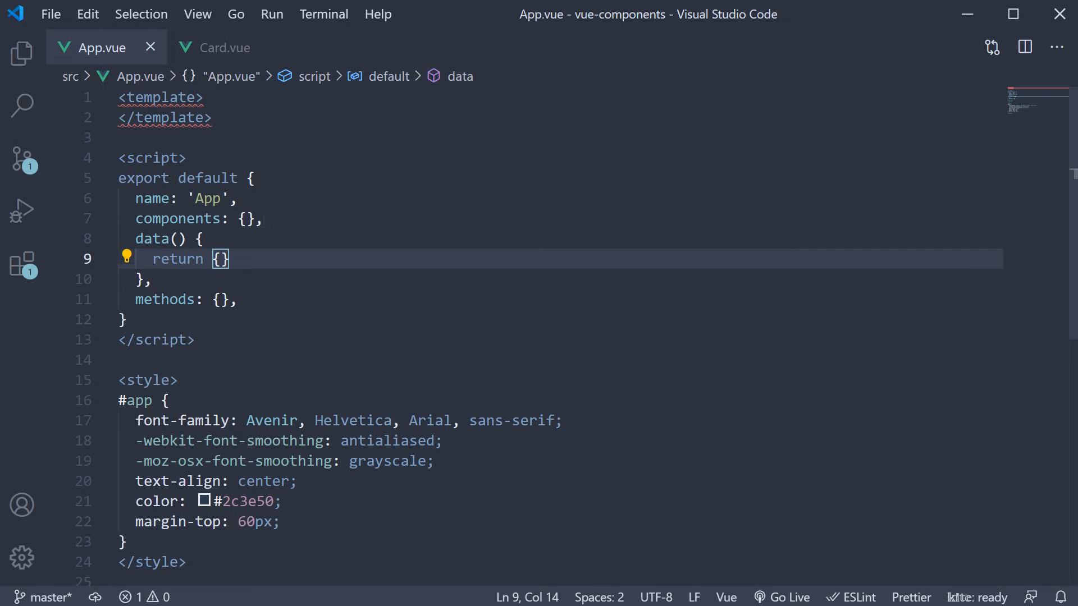
type("import Card")
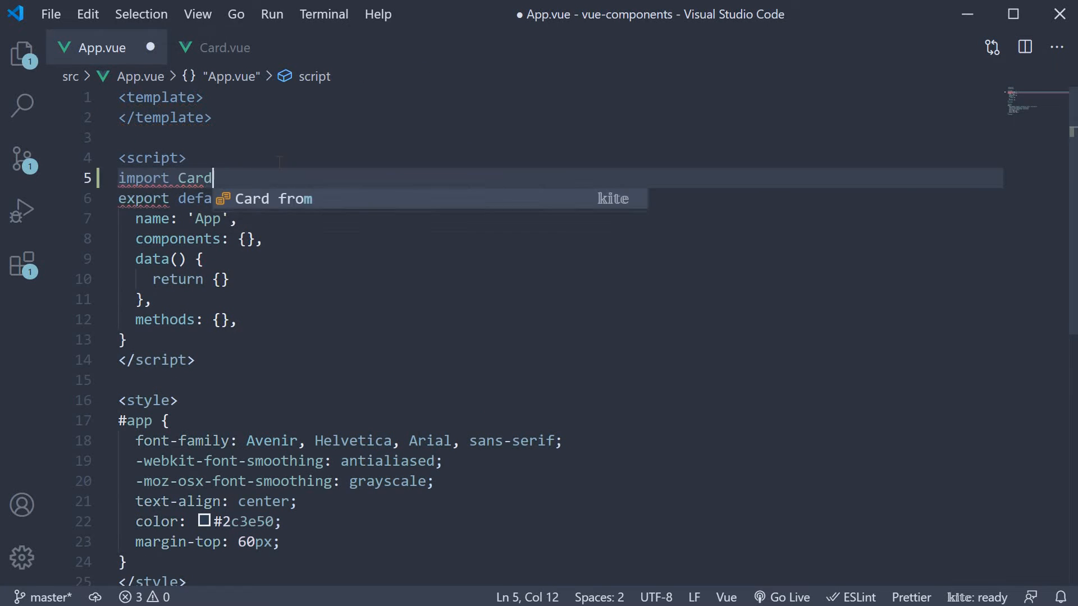
type("from './'")
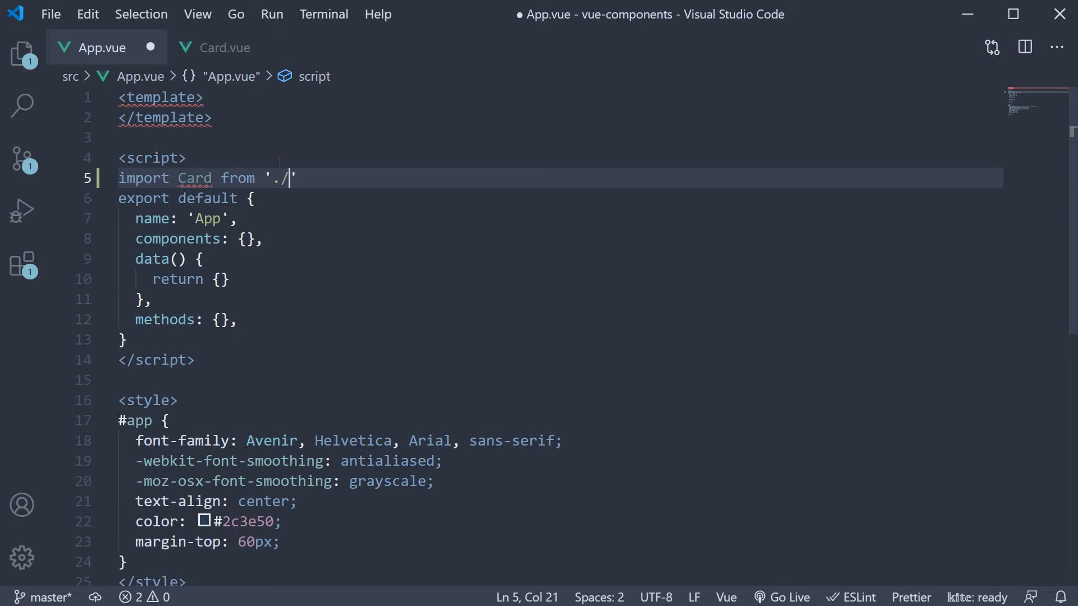
type("components/")
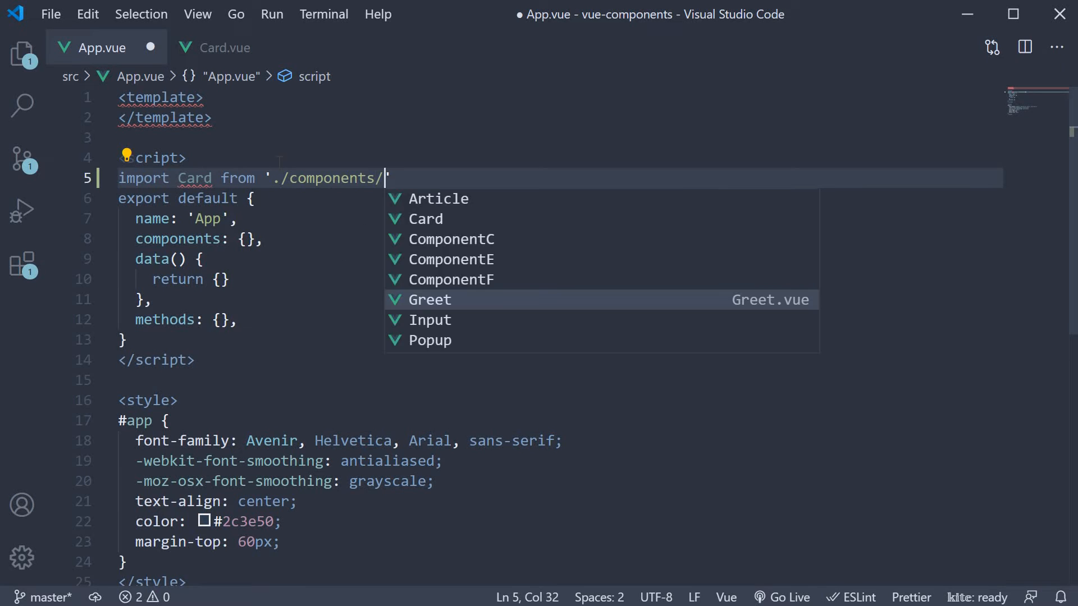
type("Card.")
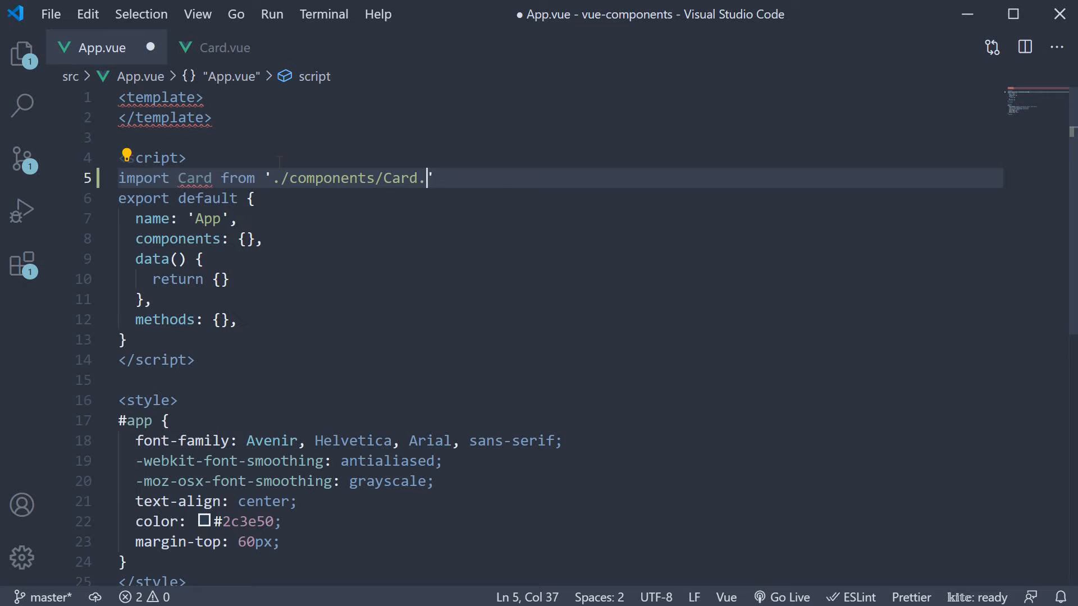
type("vue")
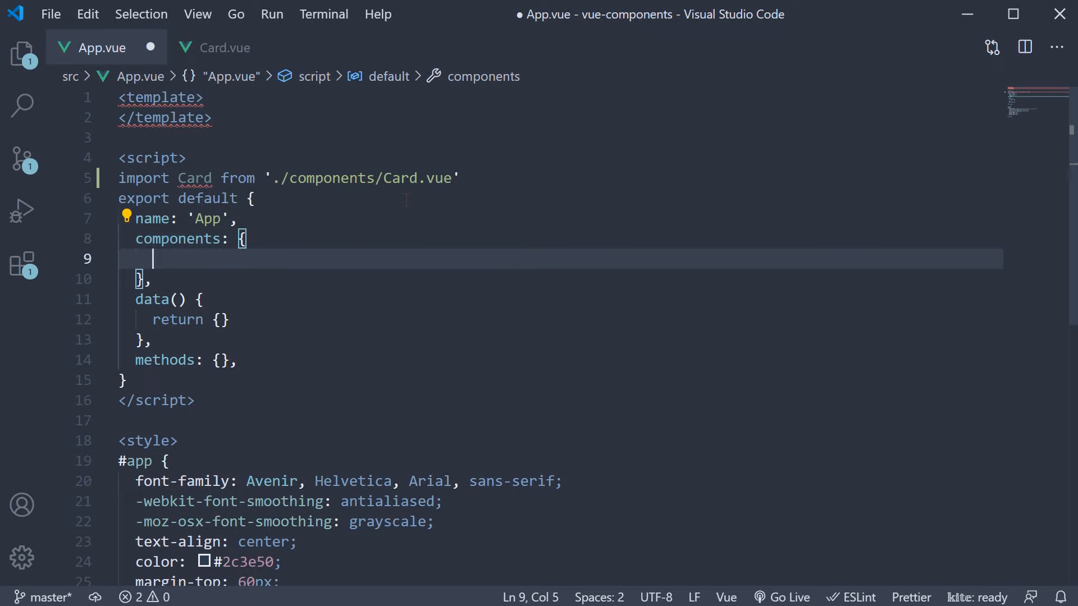
Register Card in components and place a <Card /> element in the template
type("Card")
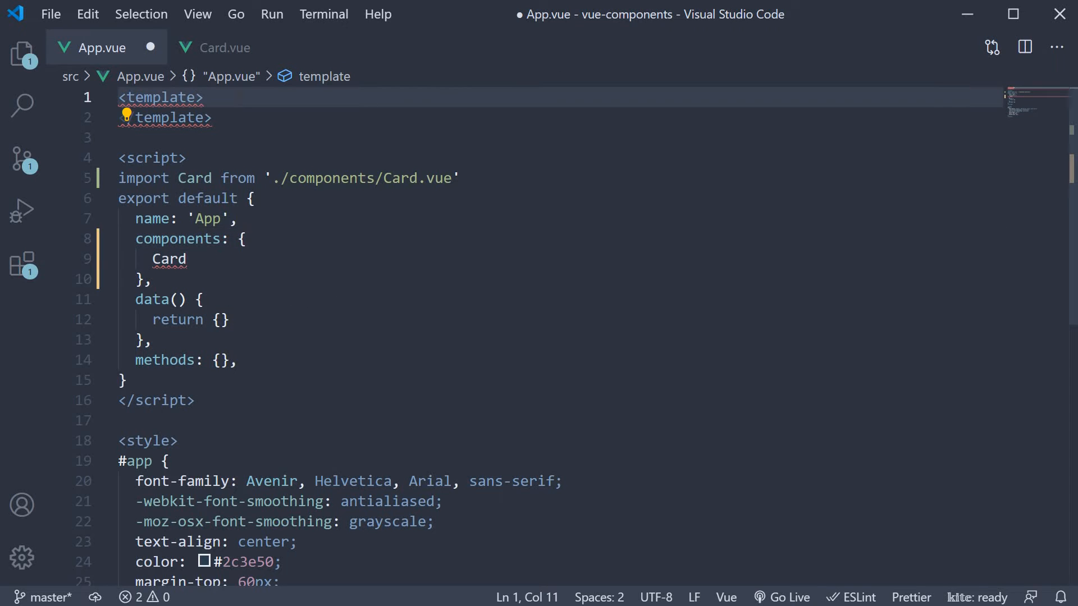
type("<C")
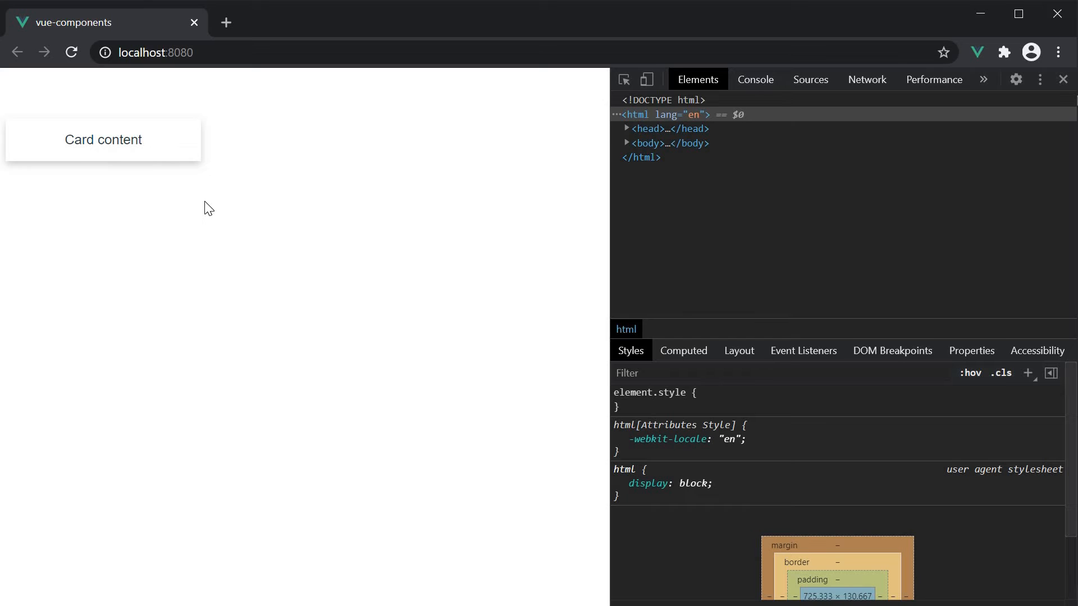
mouse_move(164, 155)
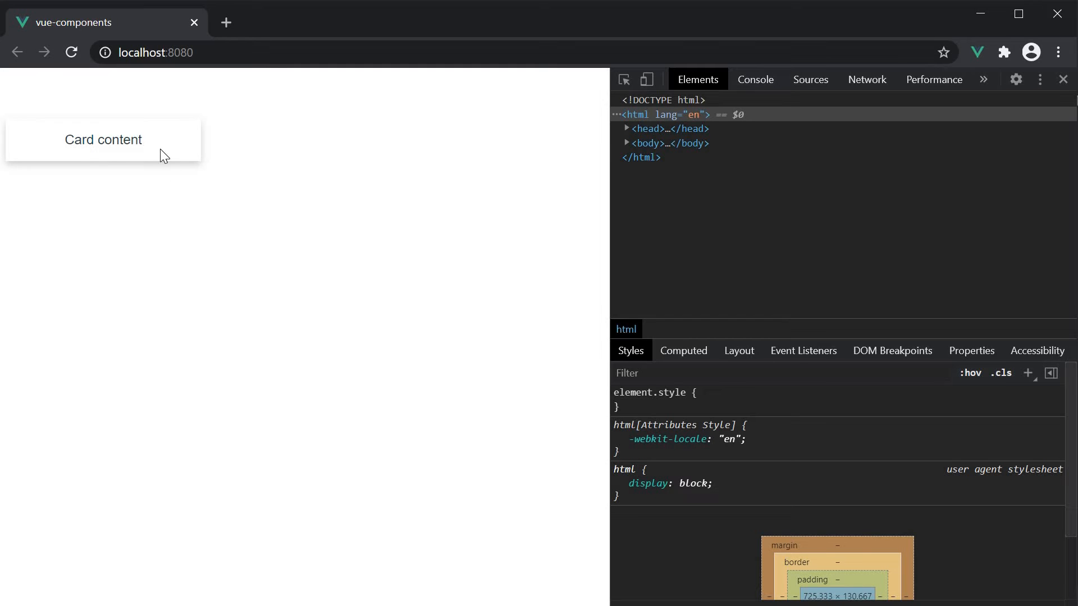
mouse_move(157, 177)
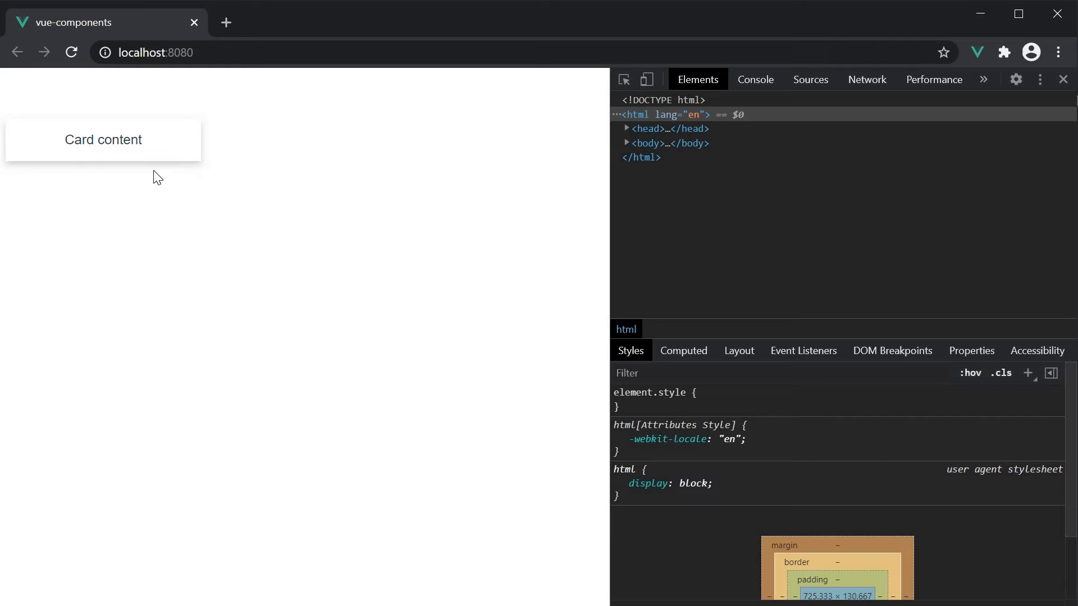
mouse_move(130, 158)
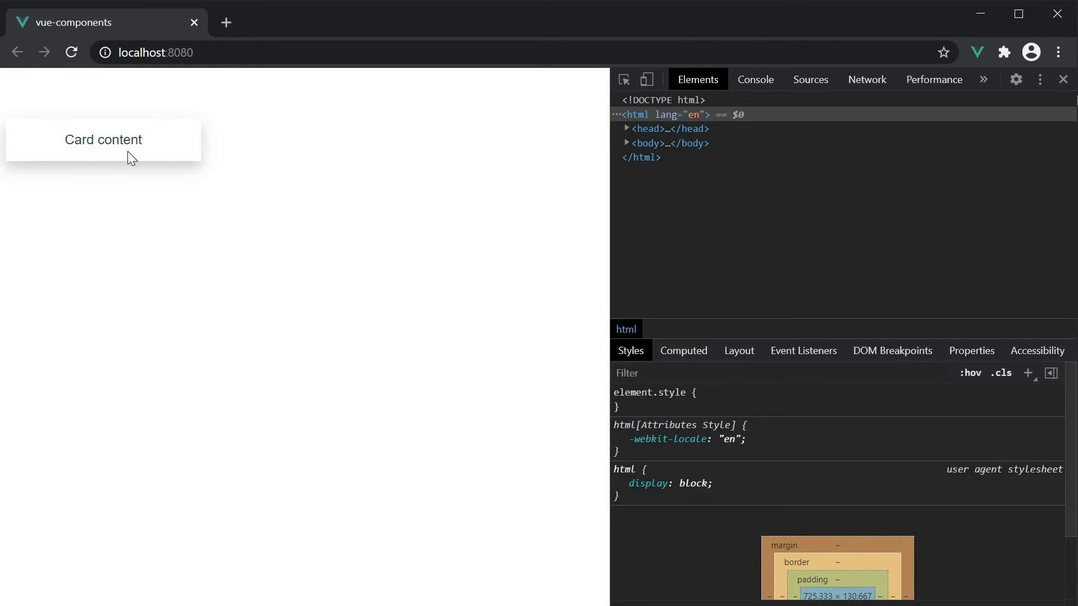
mouse_move(308, 345)
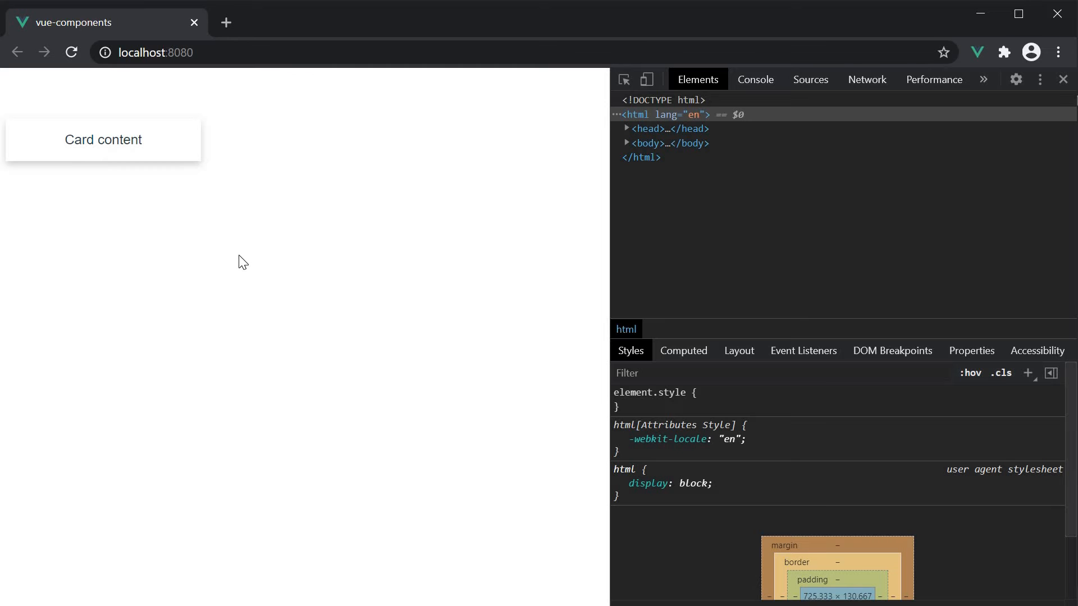
mouse_move(350, 390)
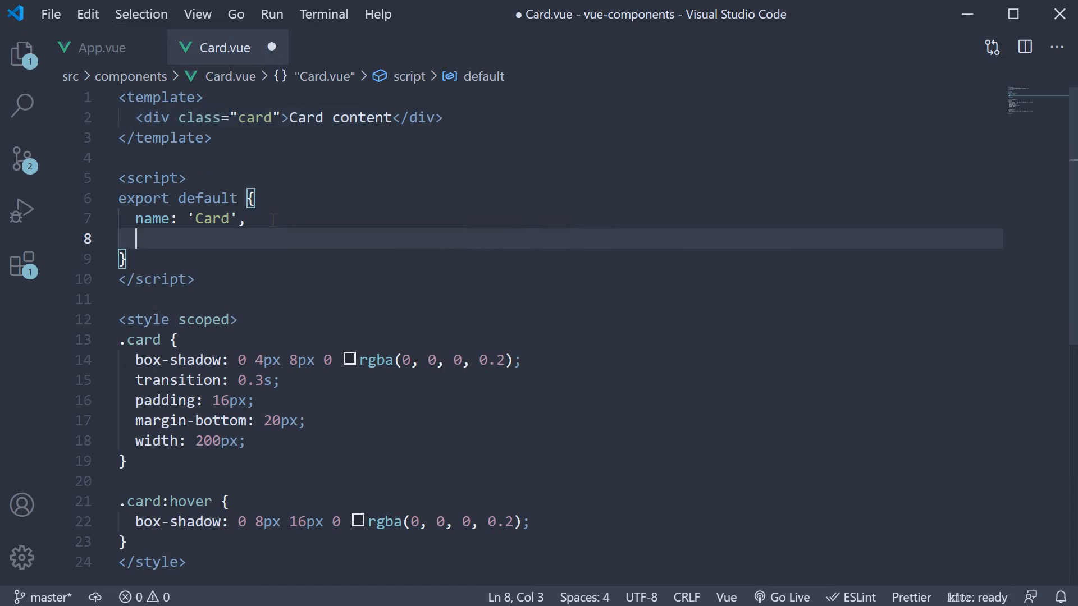
Declare props: ['content'] in Card.vue and render {{ content }} in the card div
type("props: [")
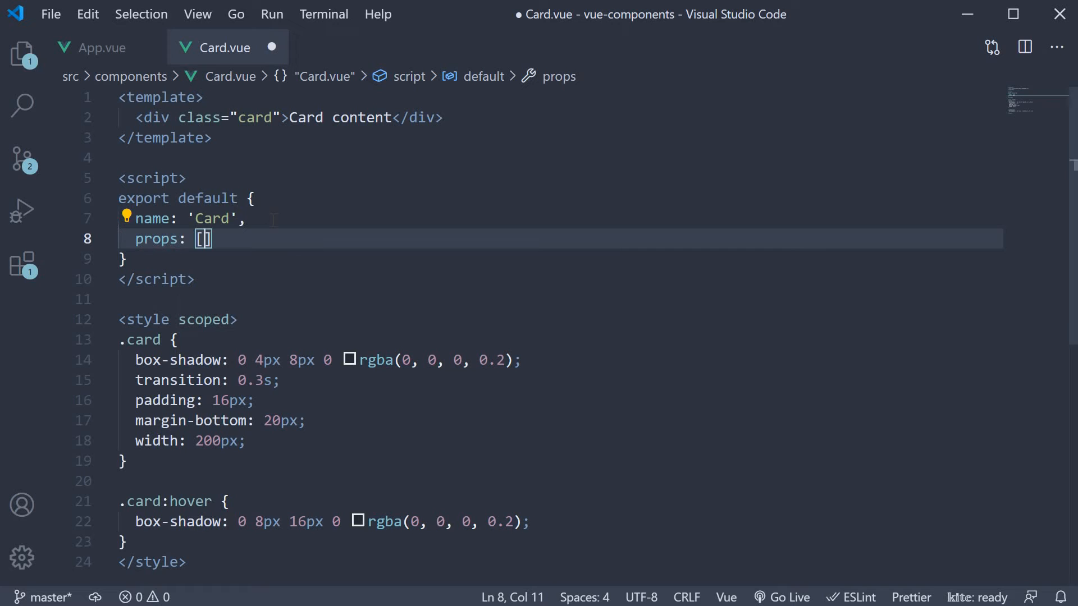
type("'c")
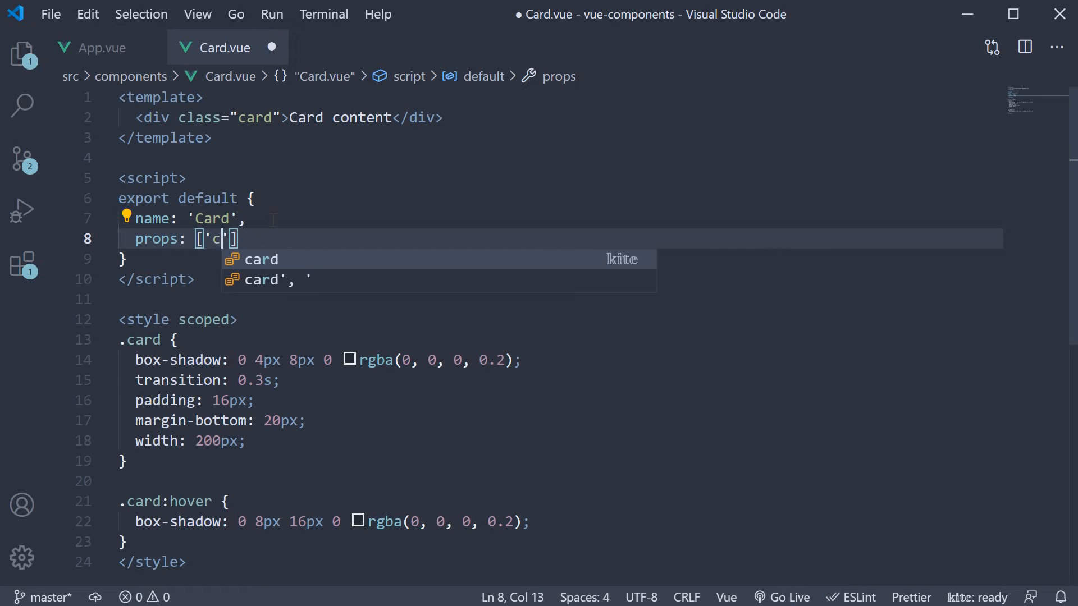
type("ontent")
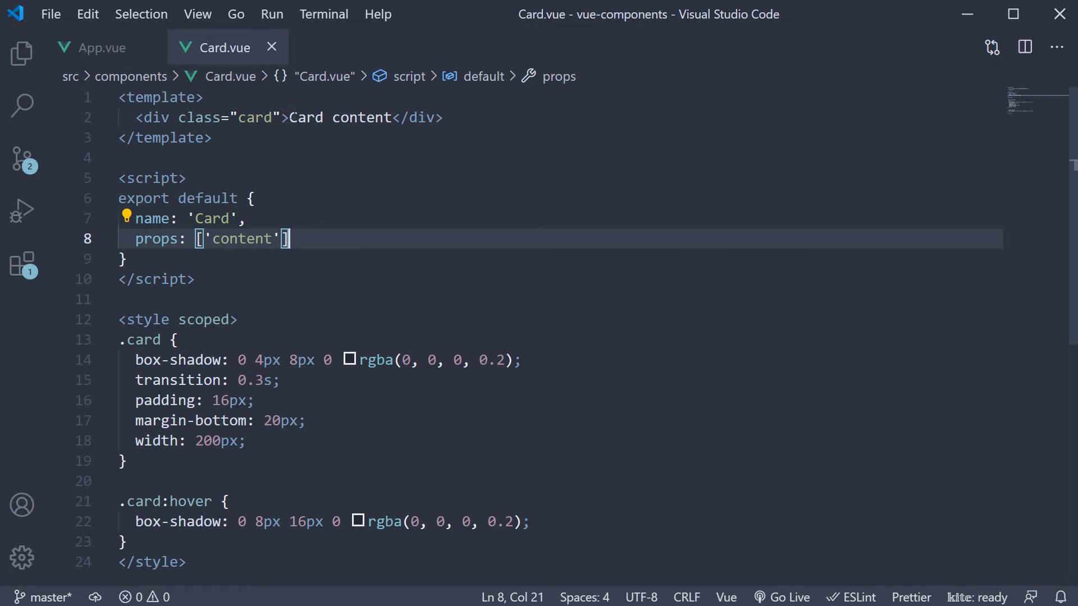
double_click(360, 118)
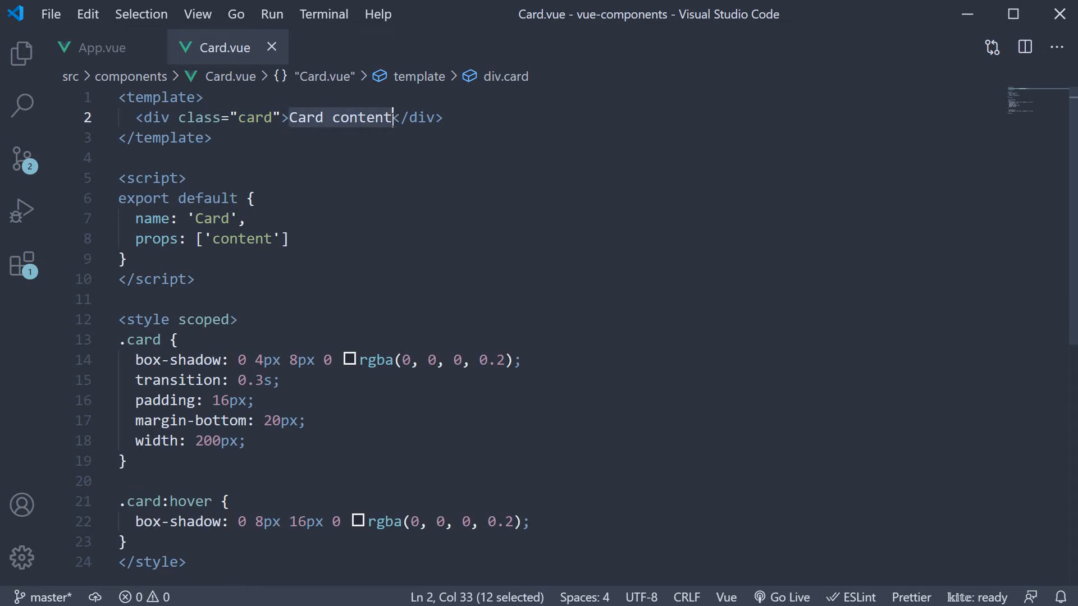
type("{{")
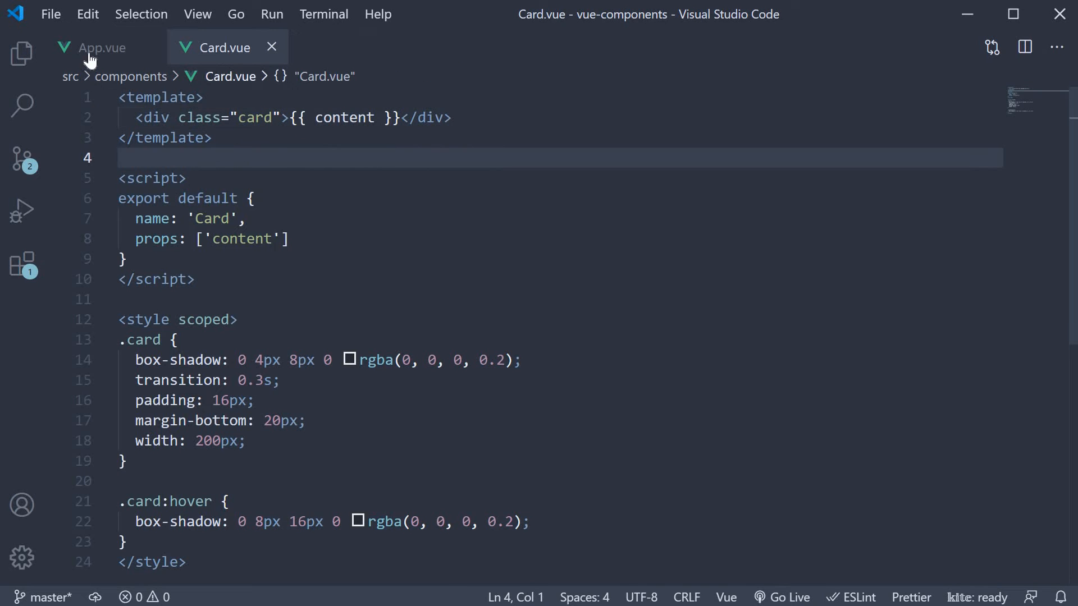
In App.vue, pass content="Card content 1" and content="Card content 2" to the two Cards
left_click(101, 47)
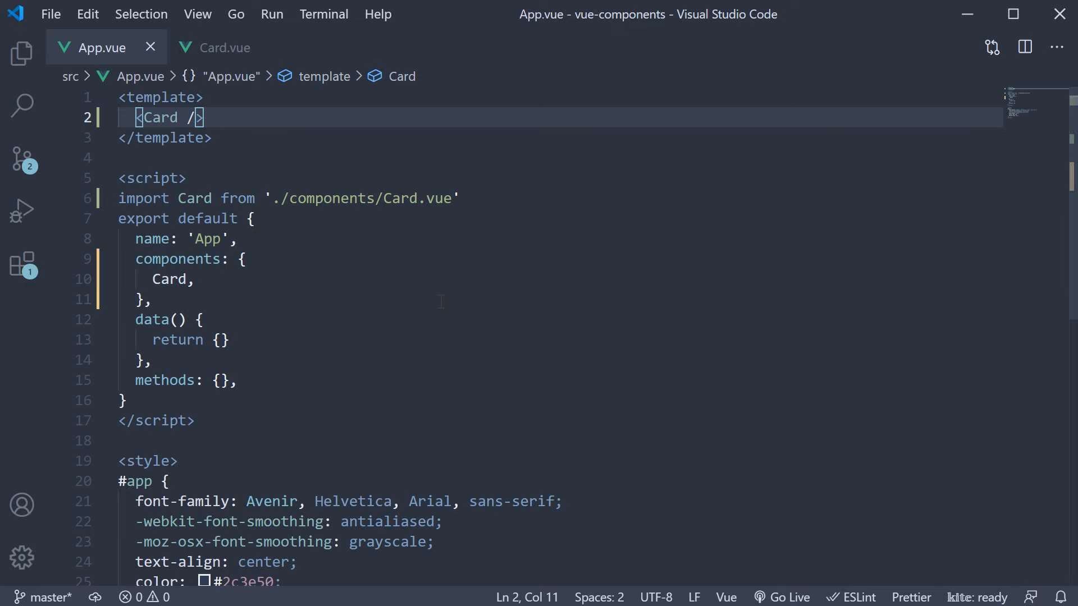
double_click(159, 117)
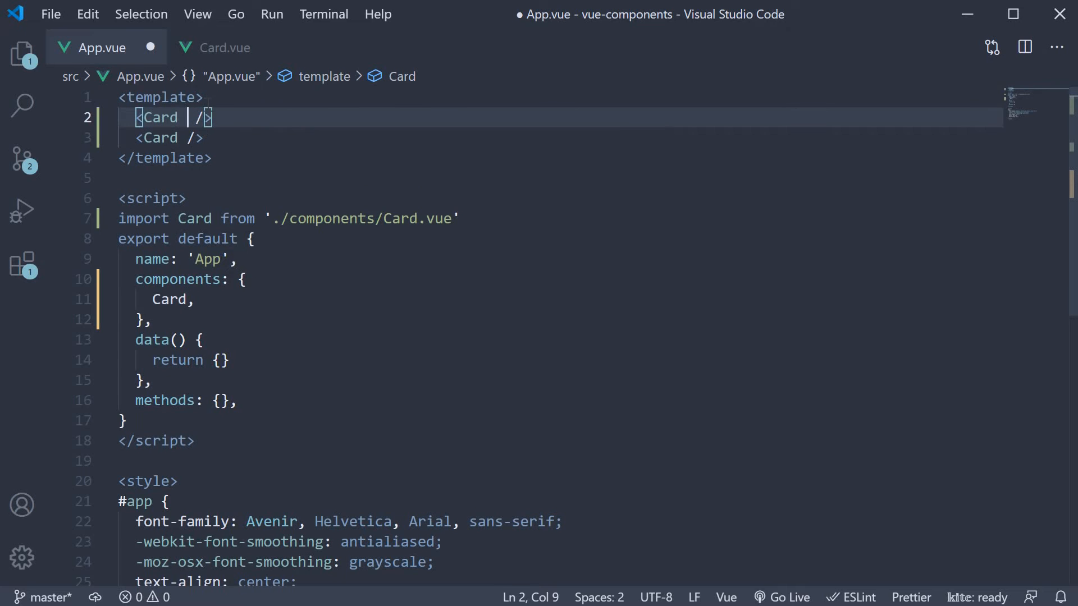
type("content=\"Card \"")
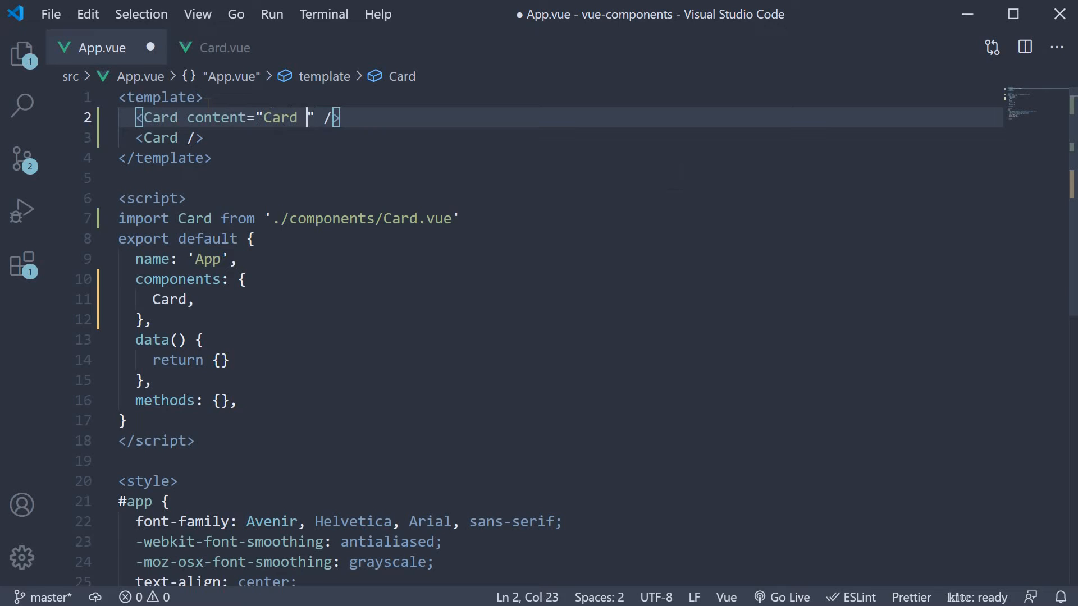
type("content 1")
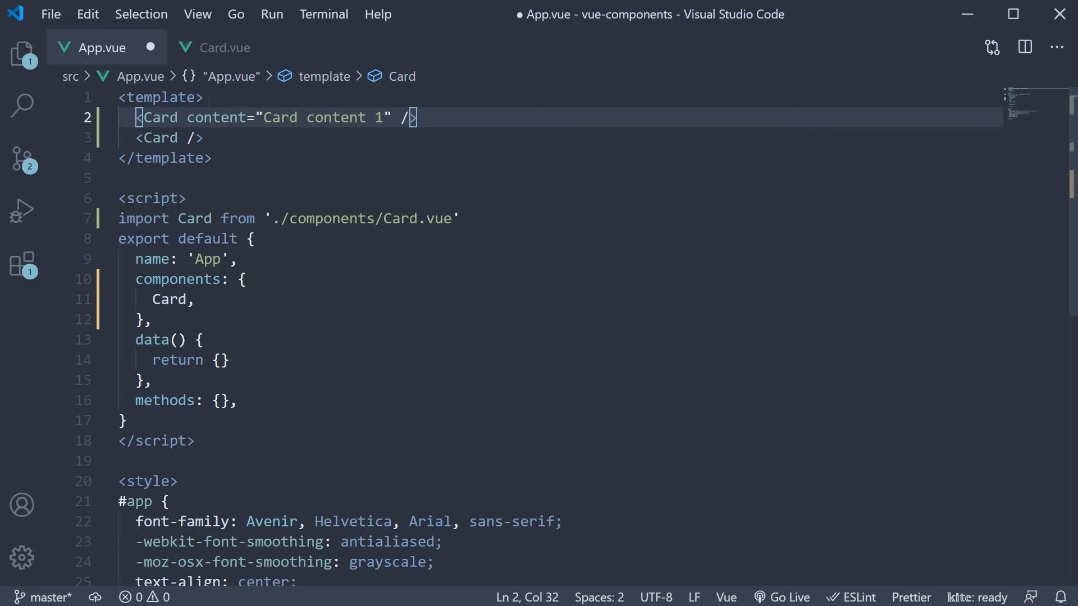
type("content=\"Card content\"")
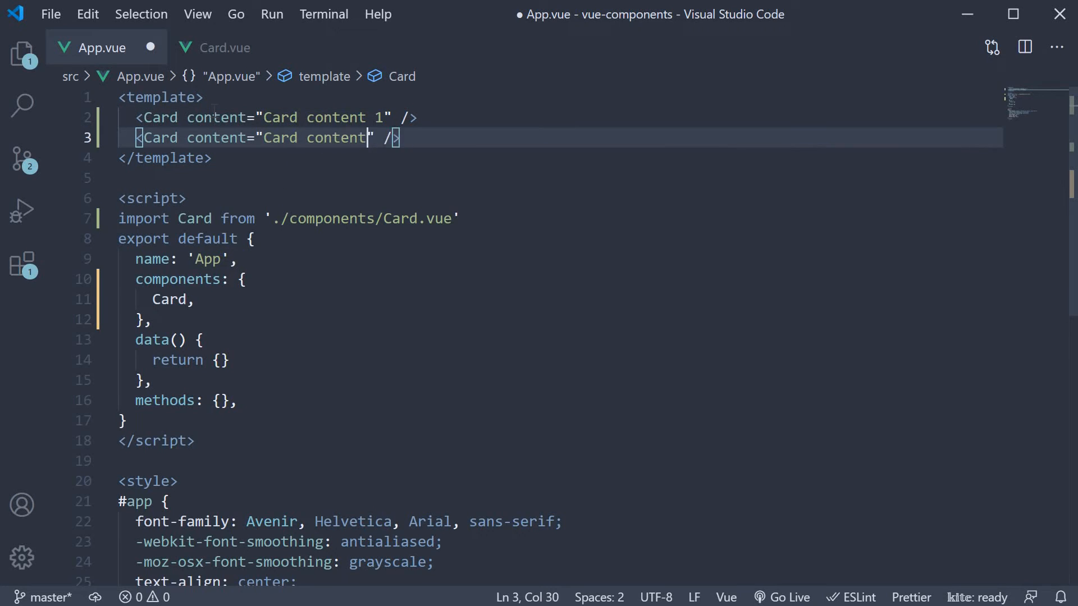
type("2\"")
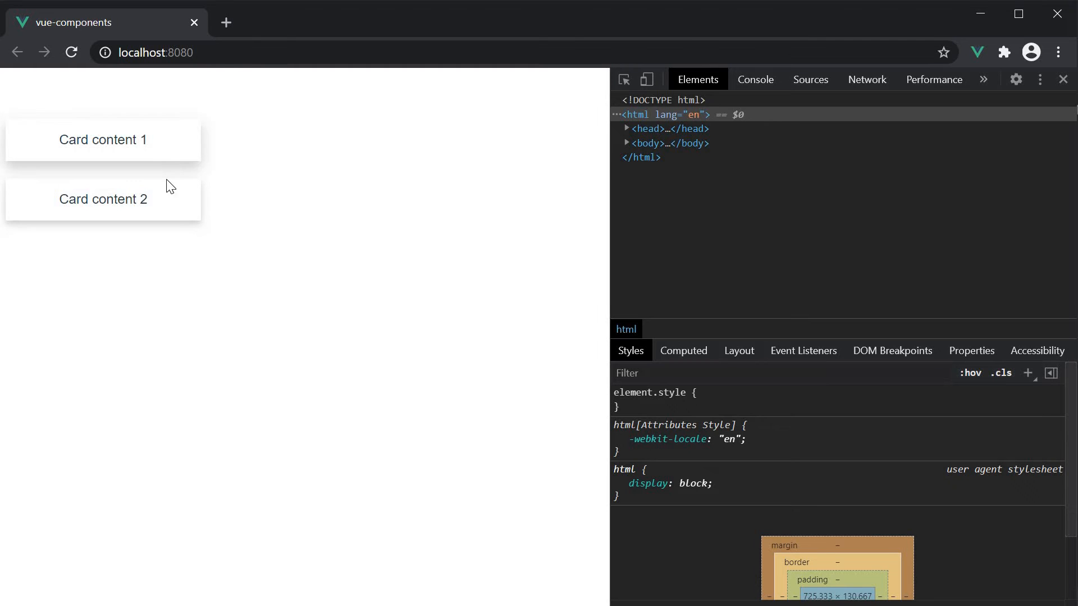
mouse_move(173, 198)
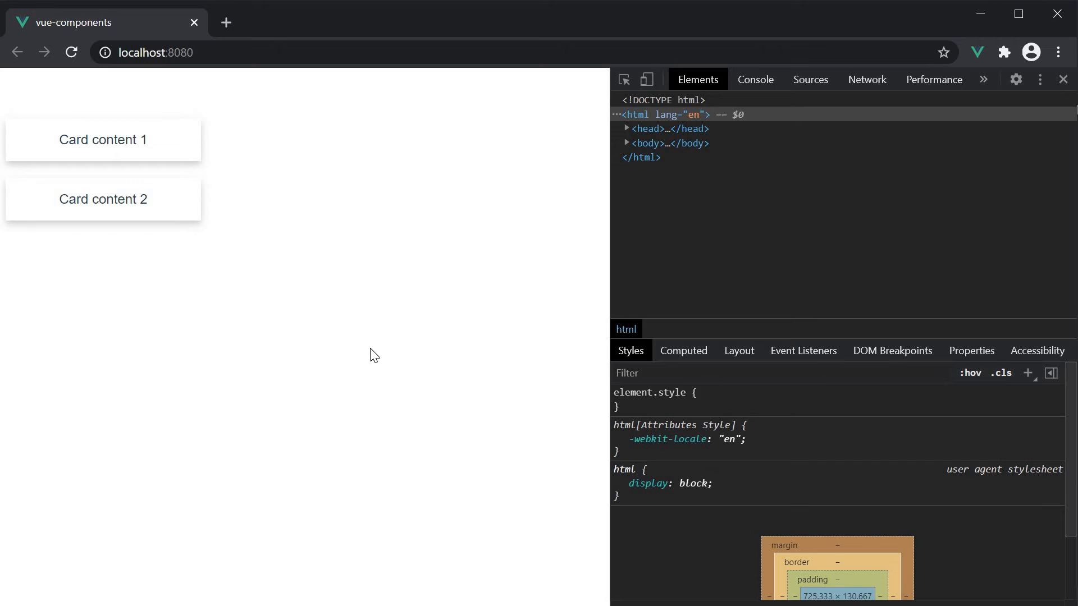
mouse_move(247, 210)
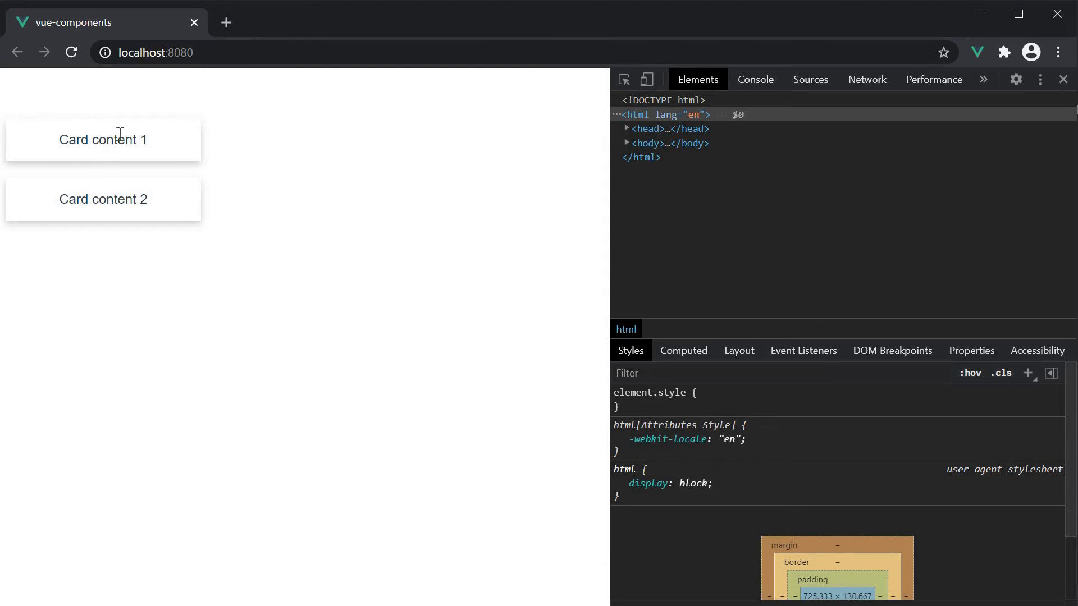
mouse_move(290, 318)
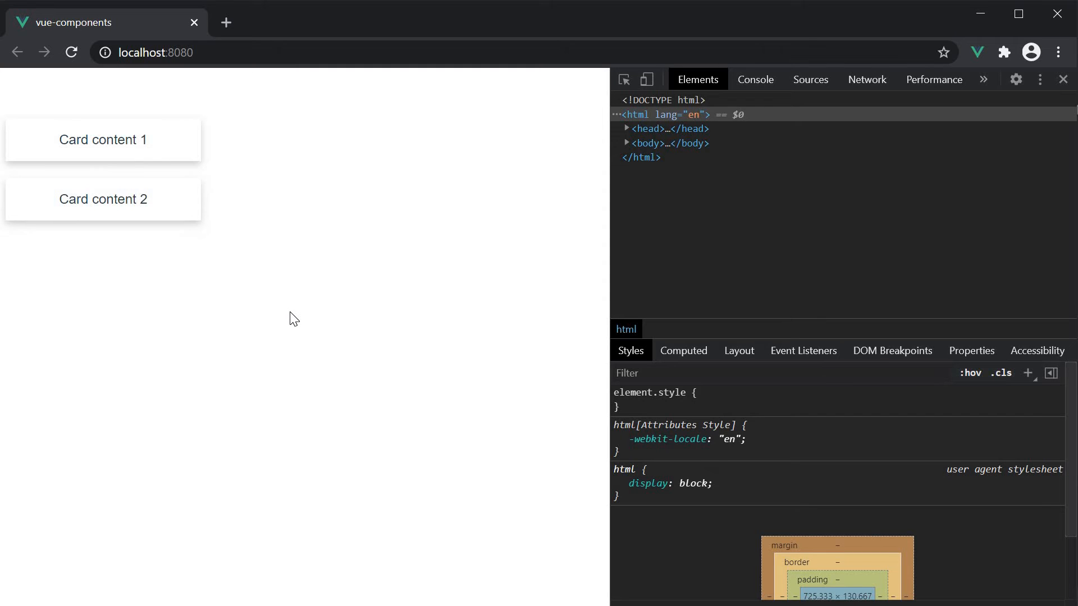
mouse_move(170, 152)
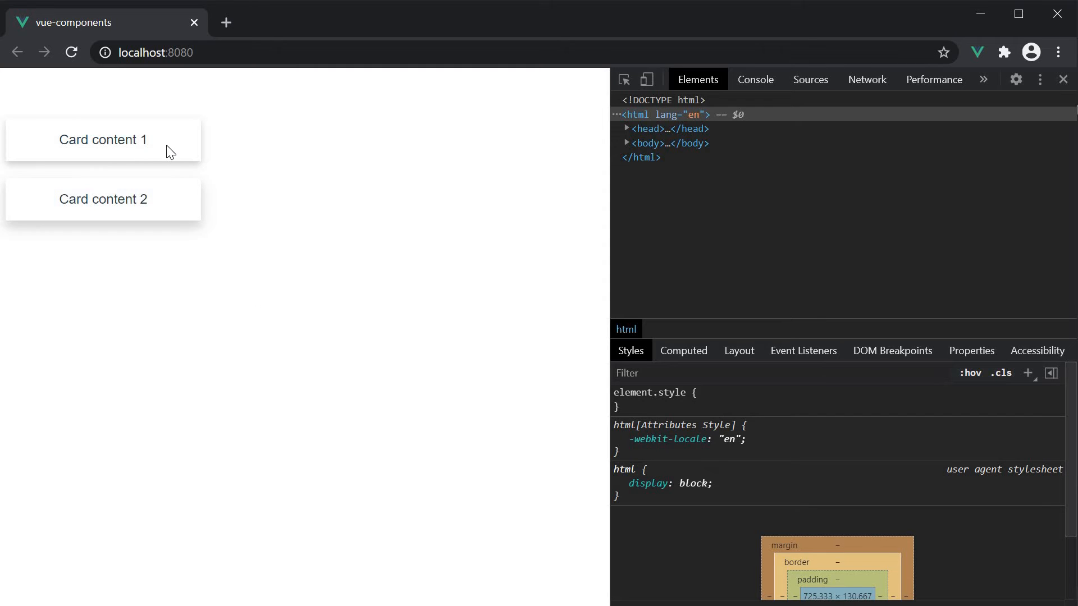
mouse_move(258, 314)
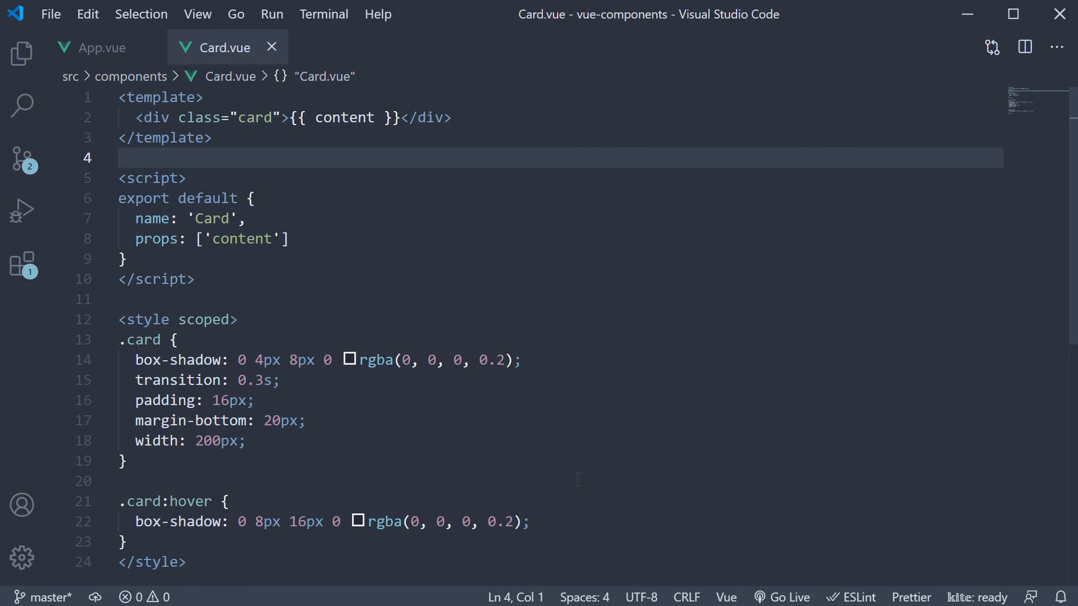
Replace {{ content }} with <slot></slot> in Card.vue and remove the props array
key("Delete")
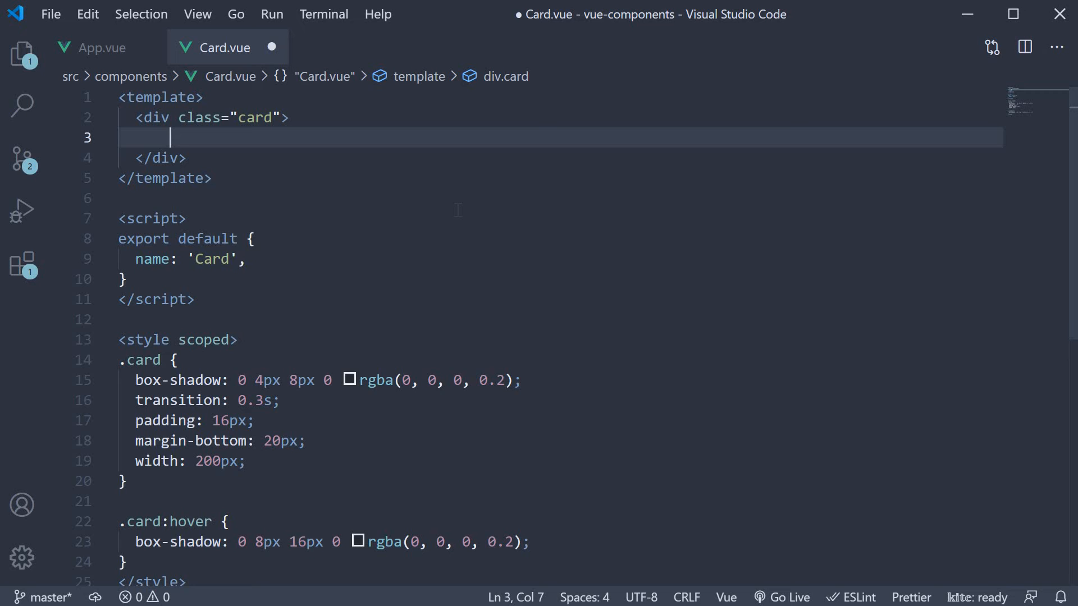
type("<slot></slot>")
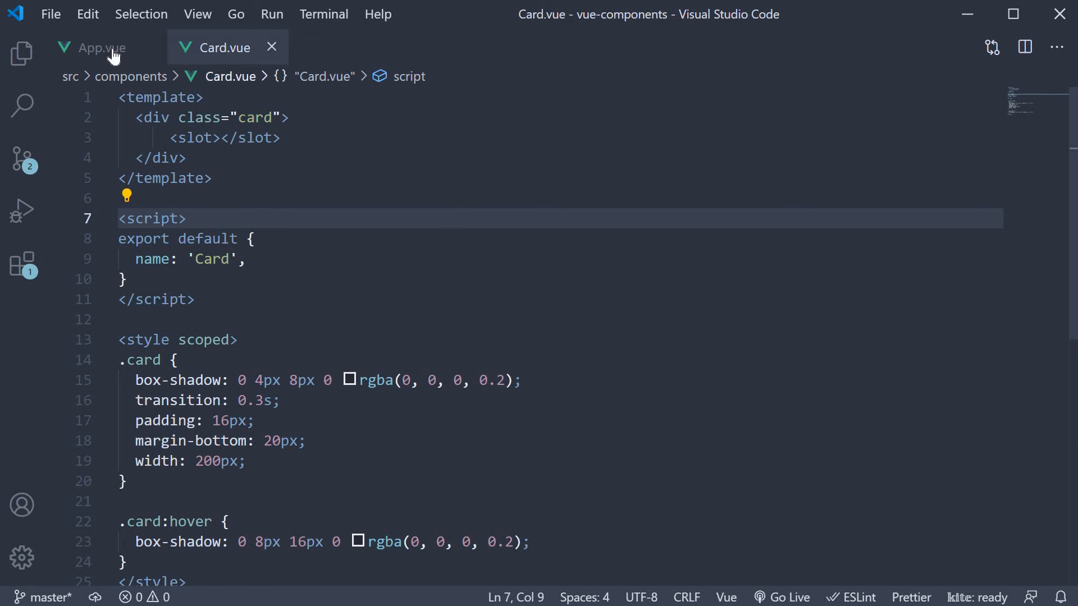
Remove the content attributes in App.vue and write <Card>Card content</Card> as slot text
left_click(100, 47)
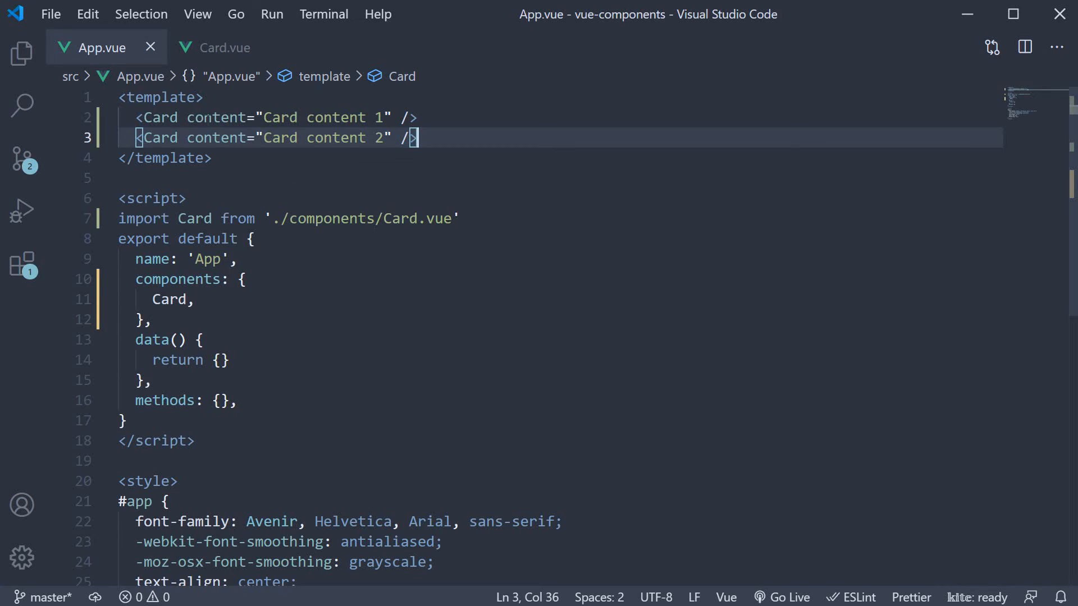
left_click_drag(188, 117, 391, 117)
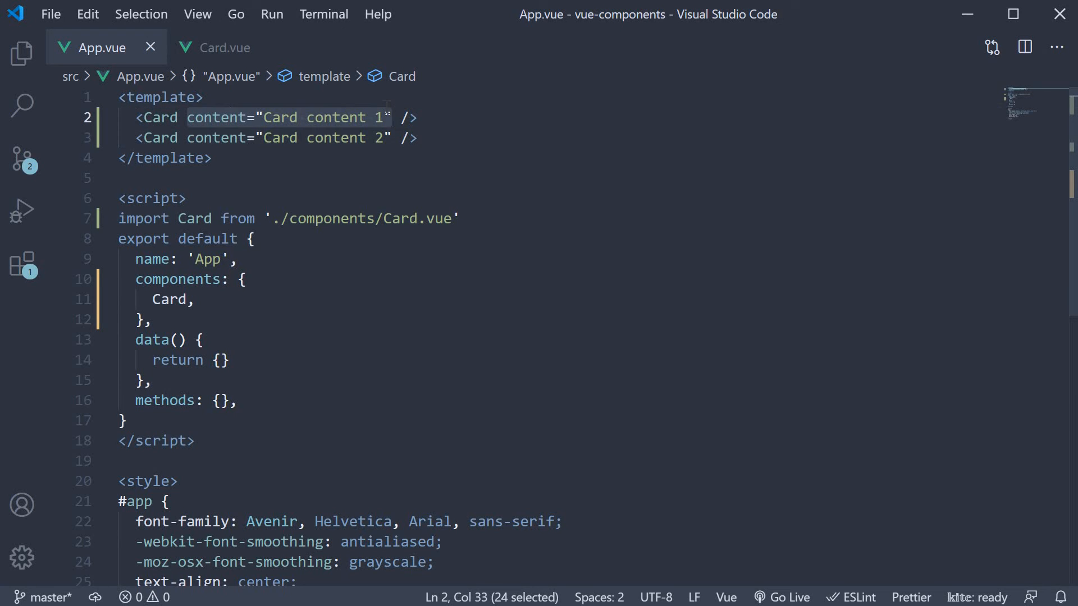
key("Delete")
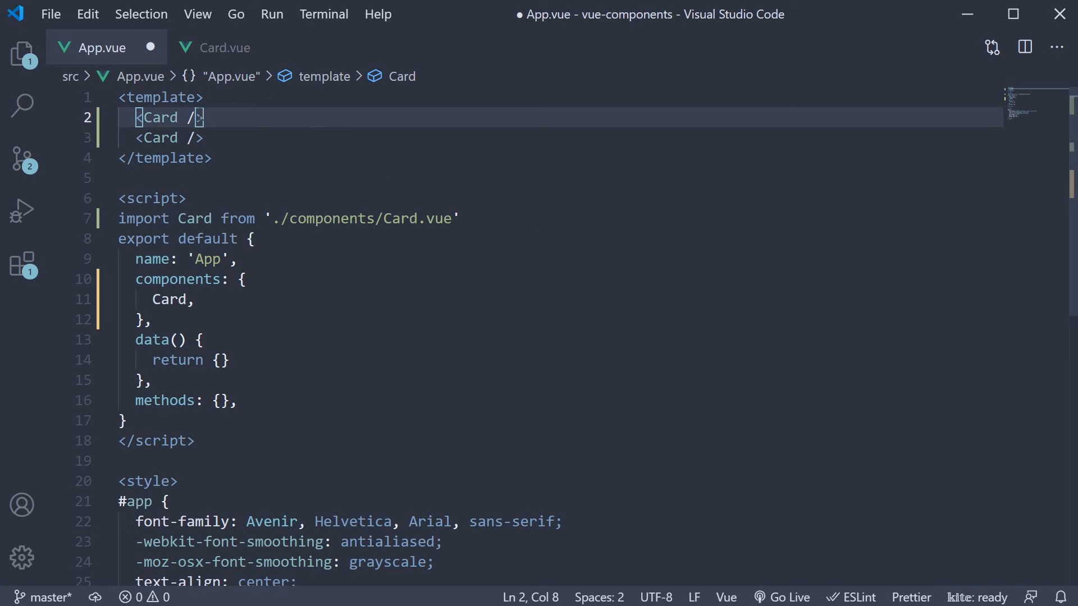
type("><")
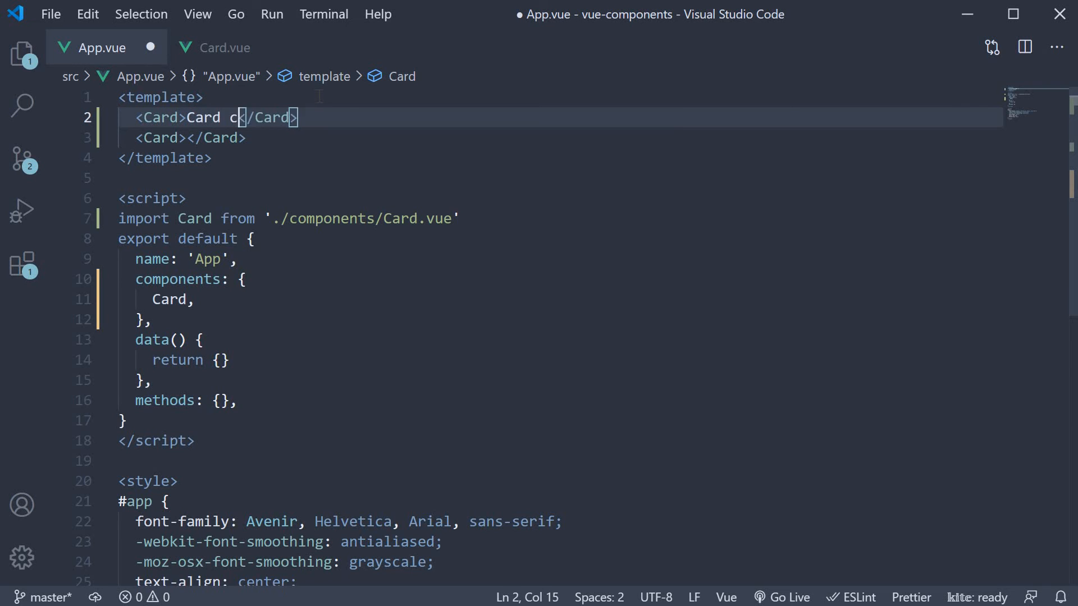
type("ontent")
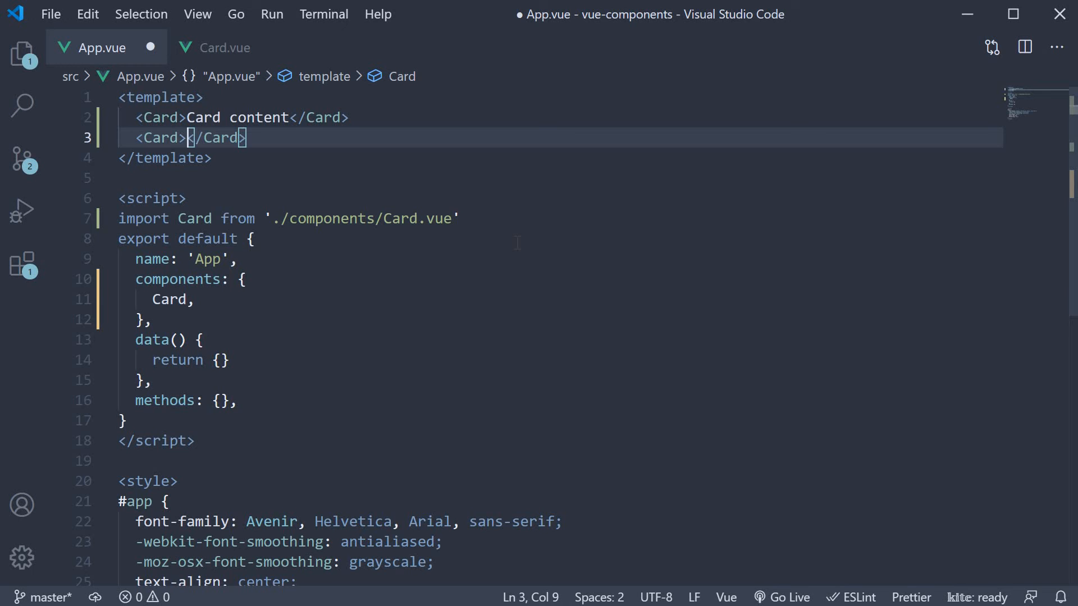
type("h2>")
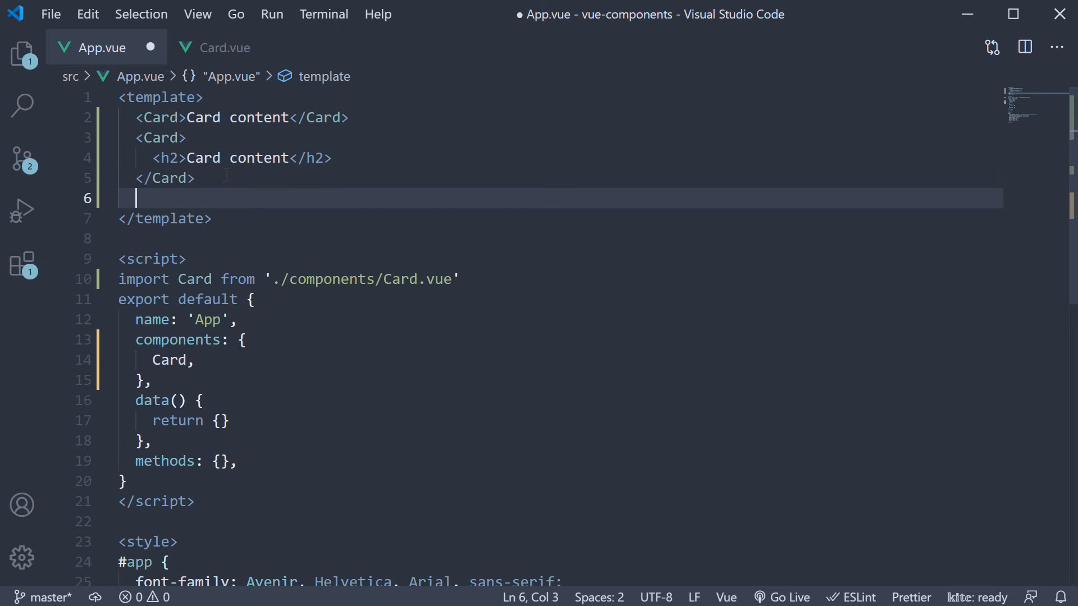
type("<Card>")
type("<img src=\"https:\" />")
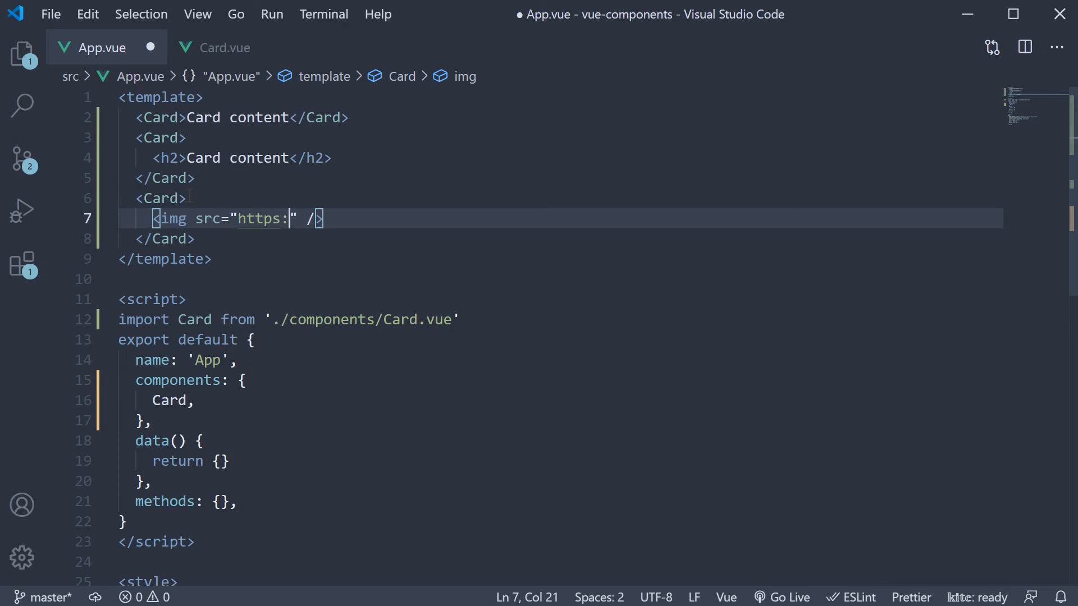
type("//picsum.photos/200")
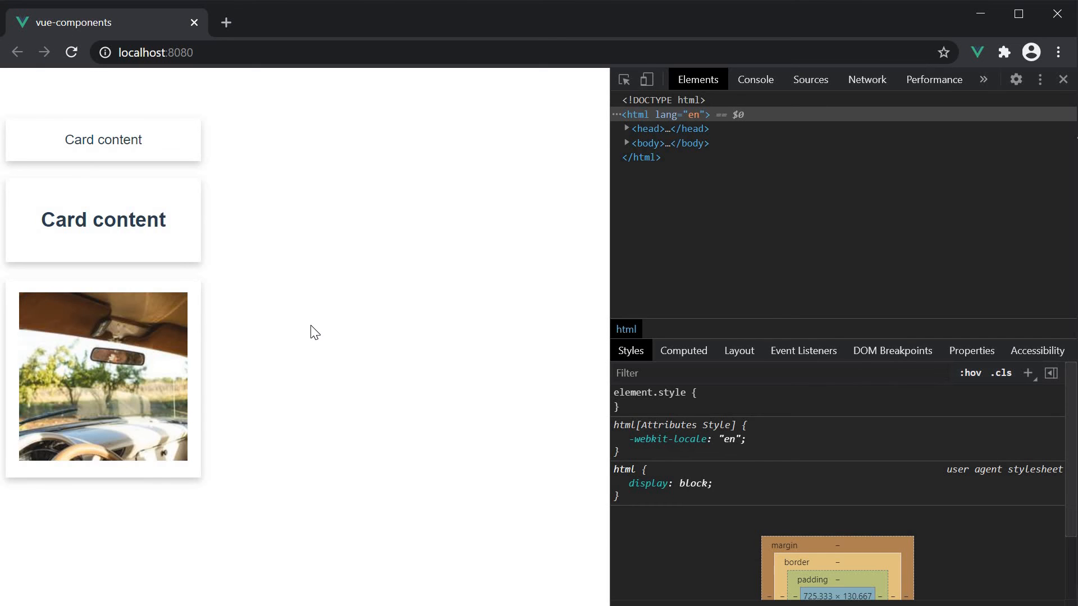
mouse_move(292, 286)
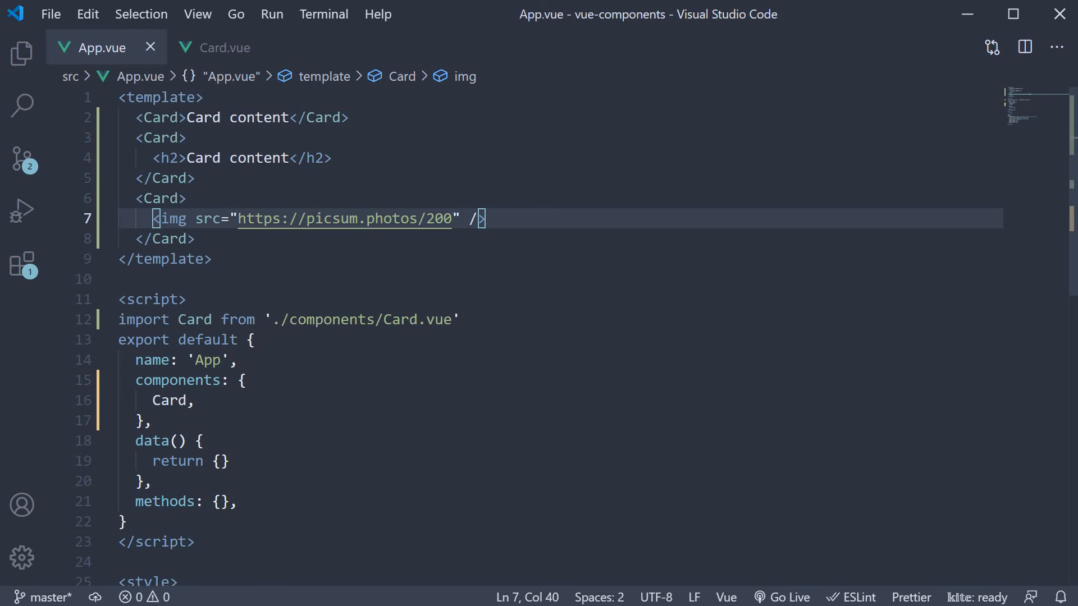
Give Card.vue's slot the fallback text 'Default content' between its tags
left_click_drag(153, 219, 485, 219)
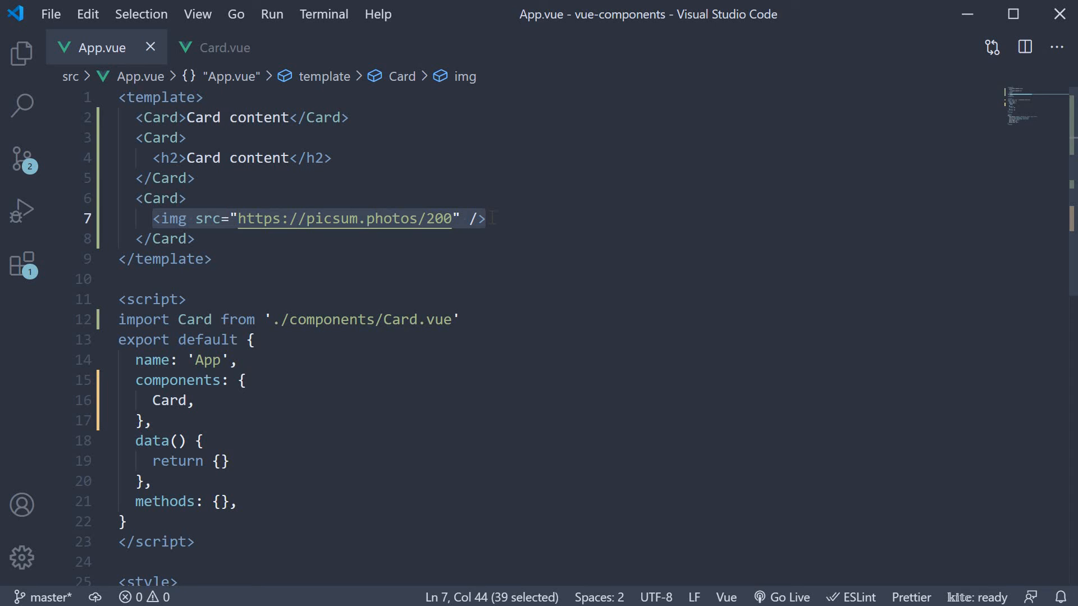
left_click(222, 47)
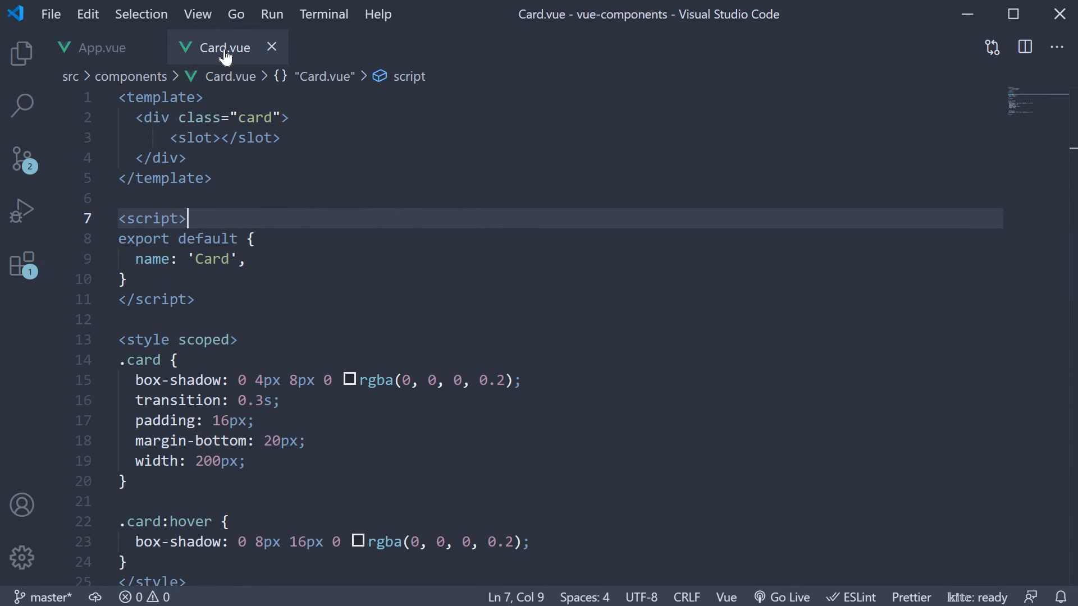
double_click(192, 137)
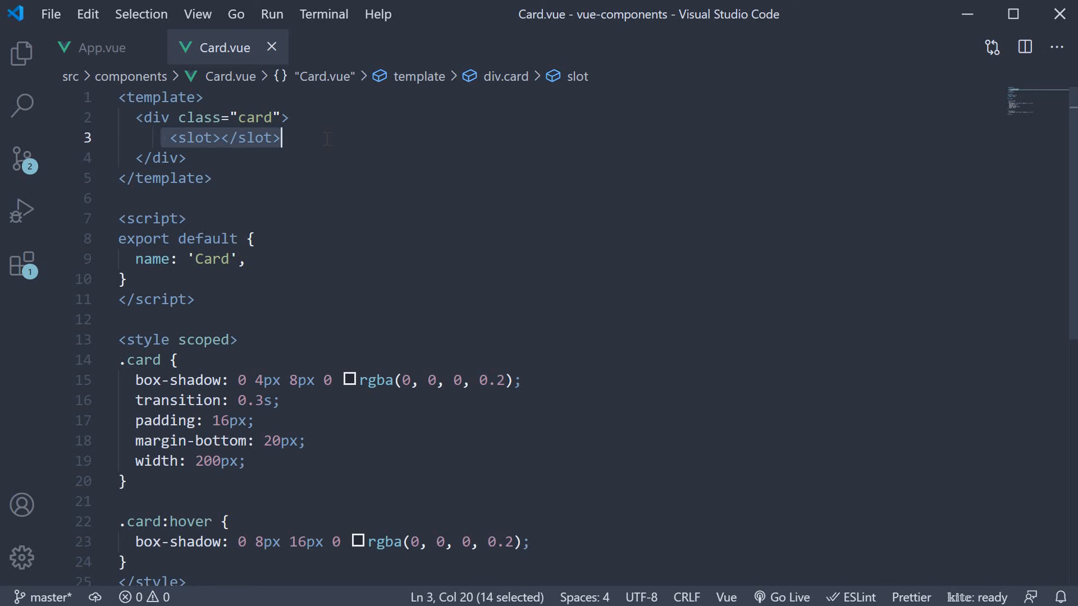
left_click(220, 137)
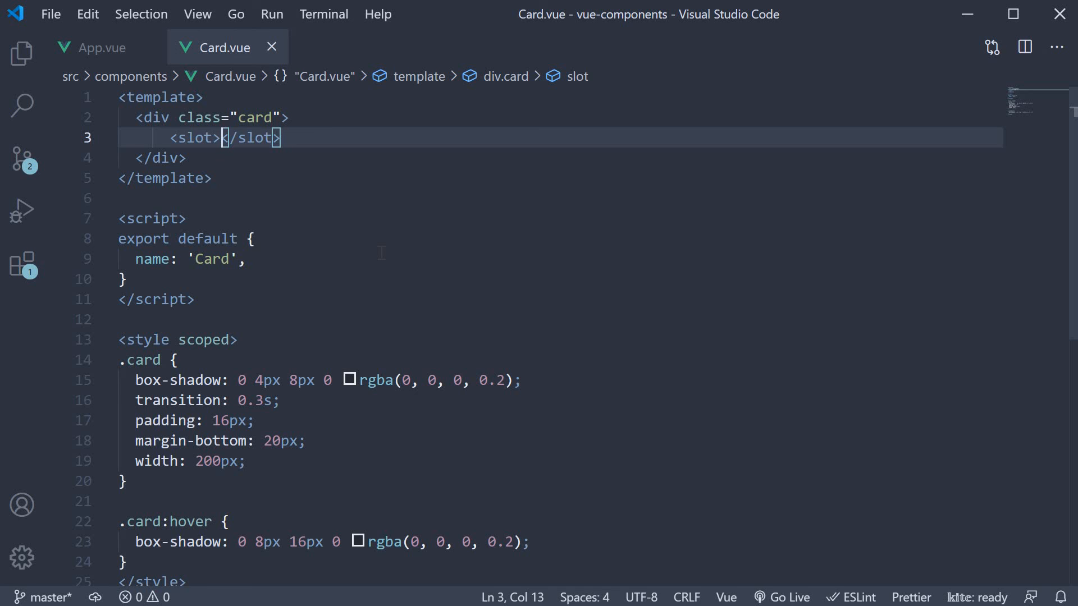
type("Default content")
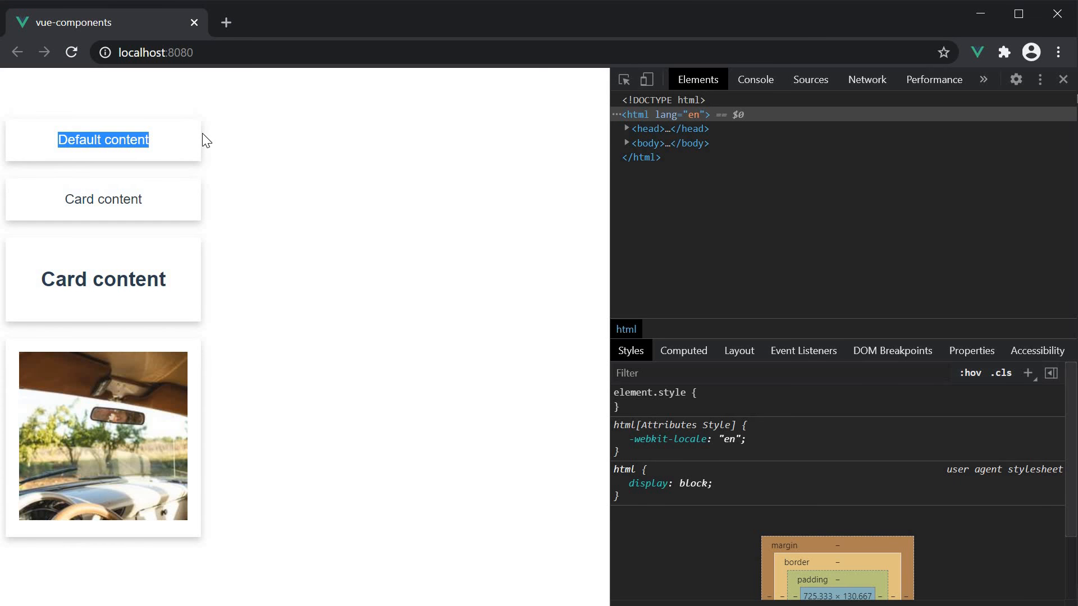
mouse_move(332, 199)
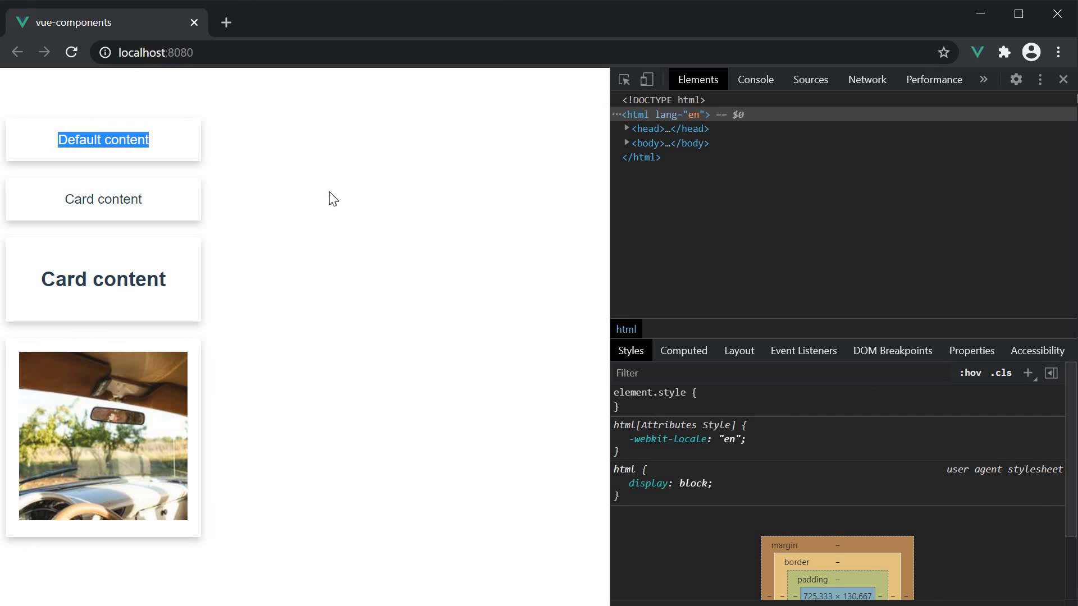